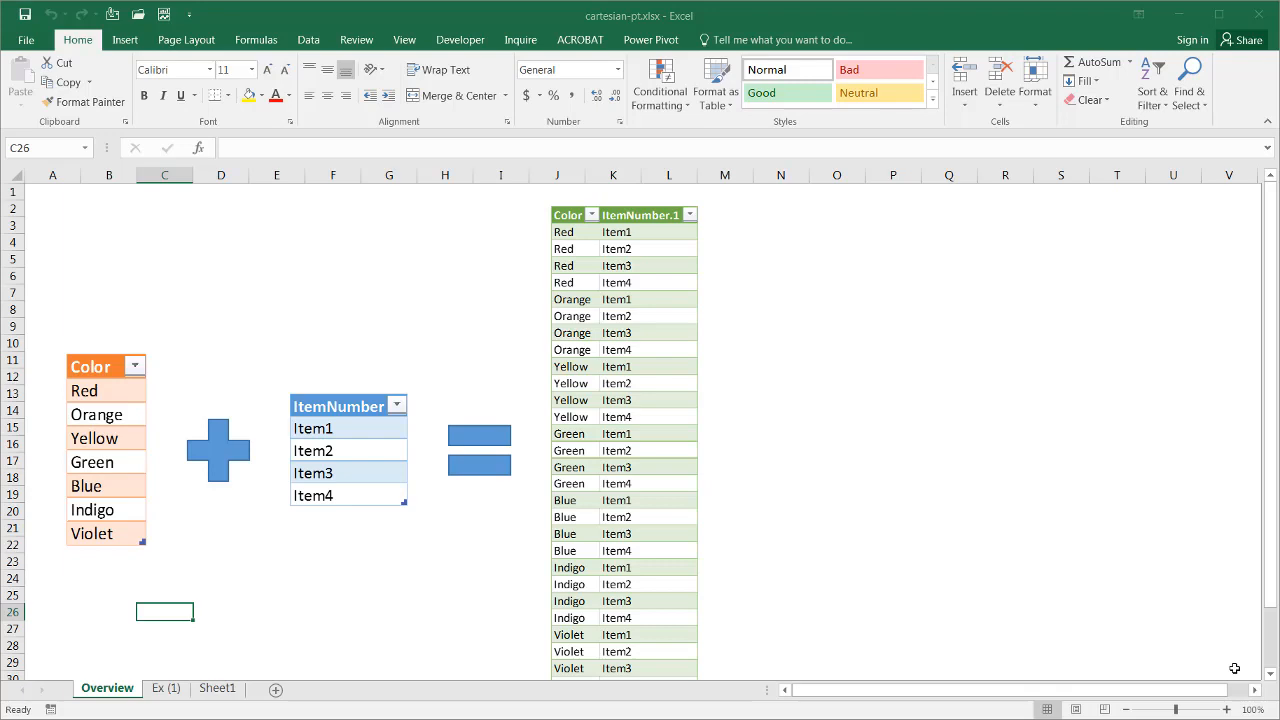
mouse_move(1178, 584)
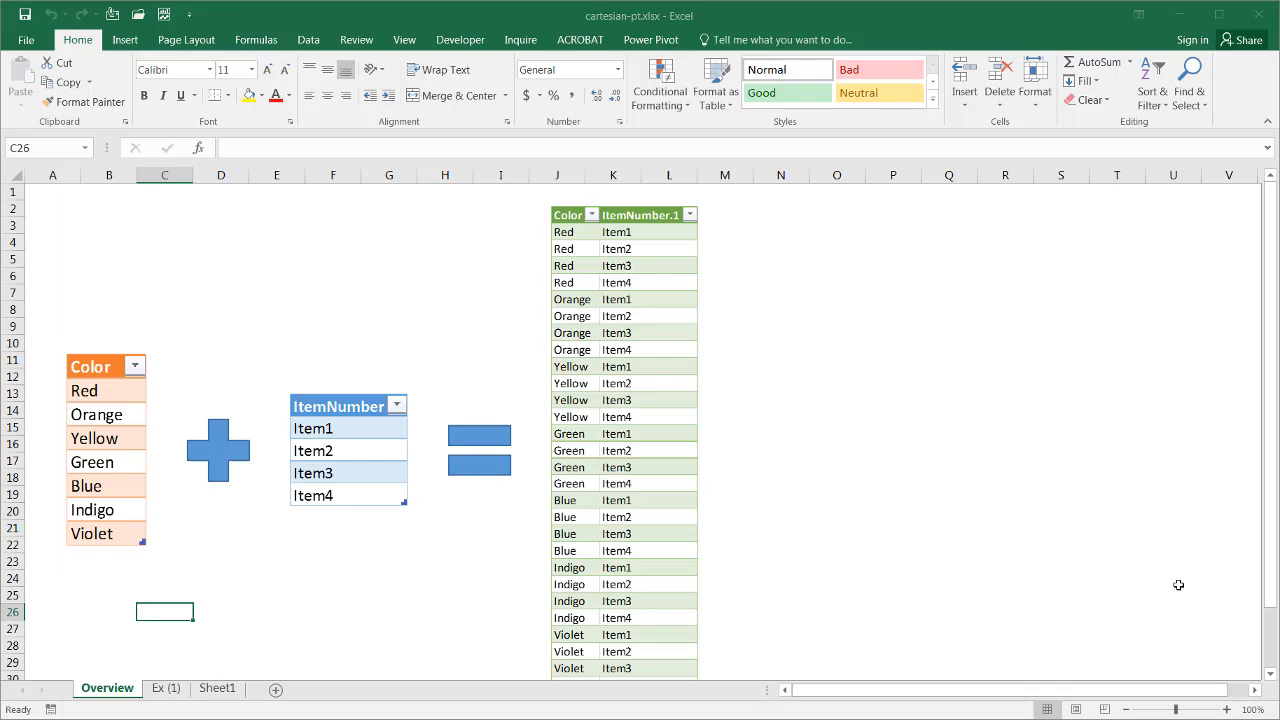
mouse_move(1168, 578)
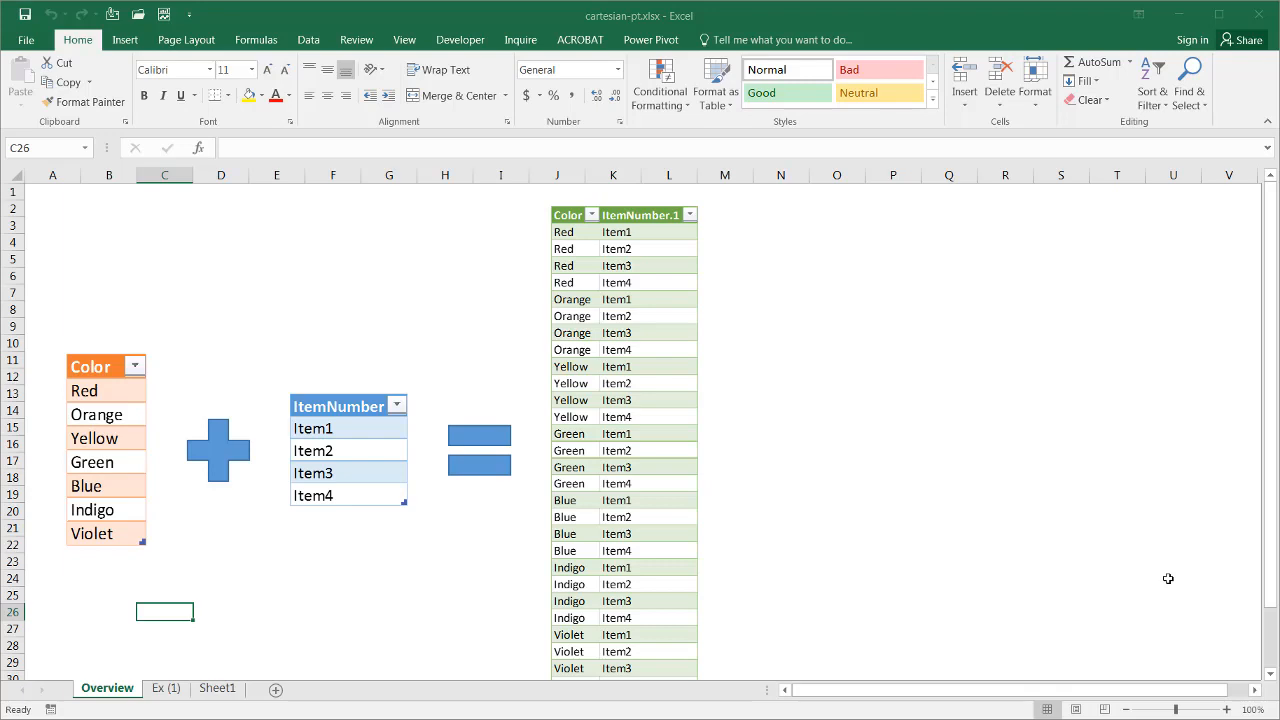
mouse_move(84, 356)
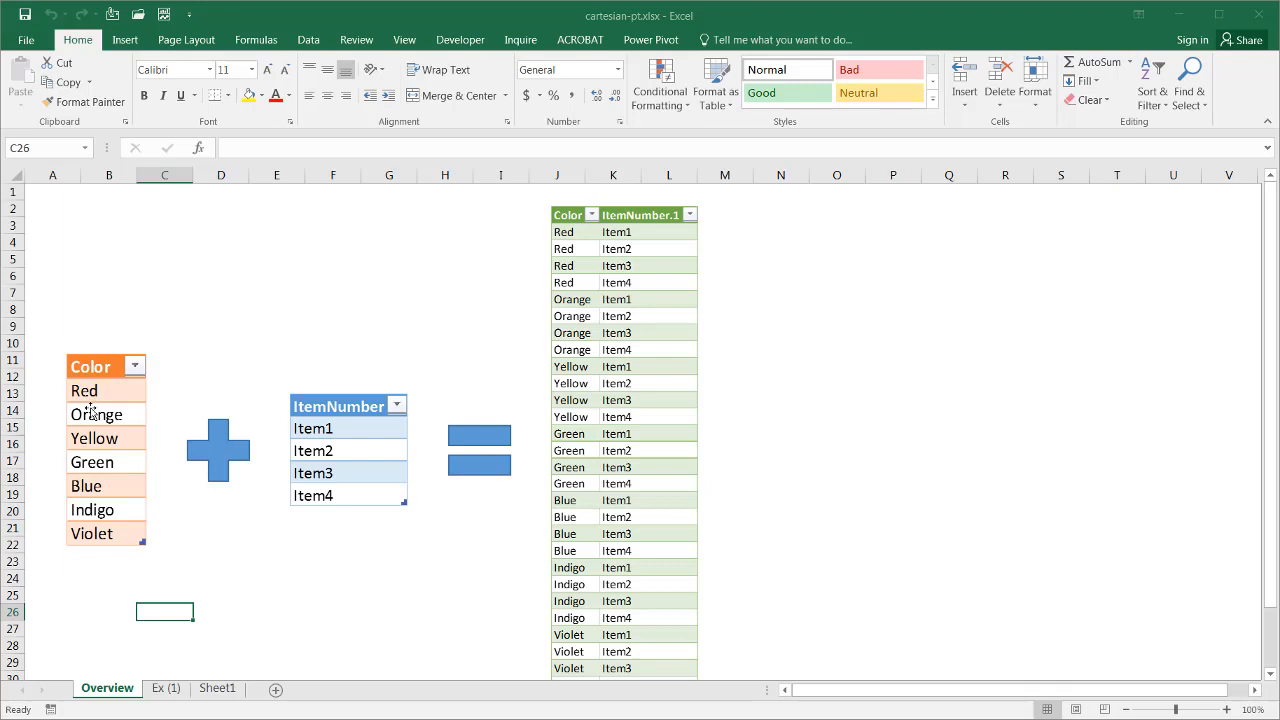
mouse_move(368, 508)
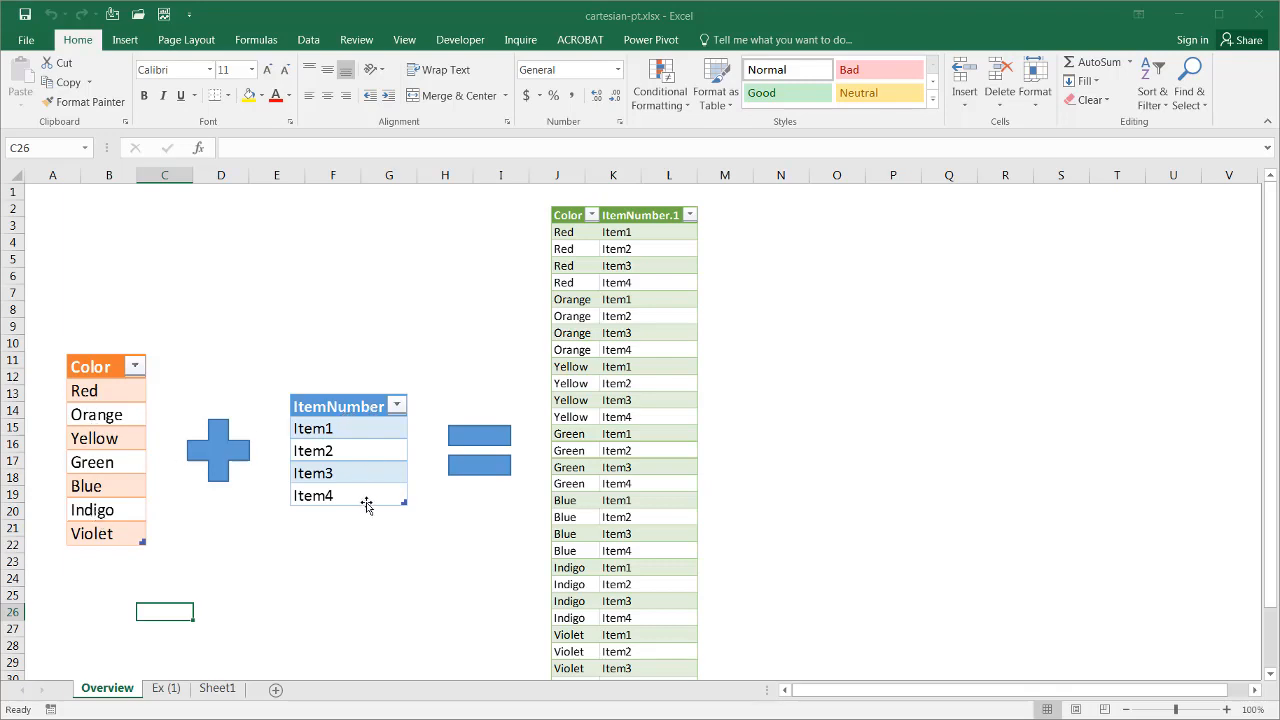
mouse_move(502, 244)
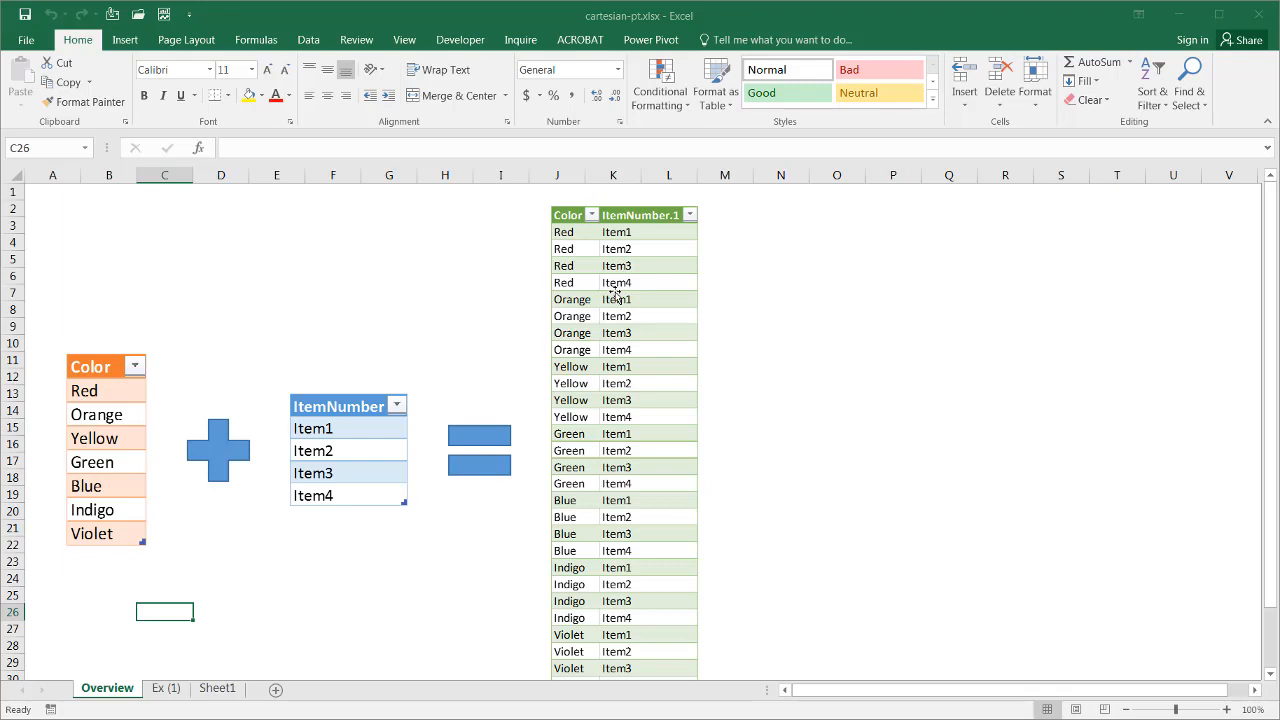
mouse_move(310, 548)
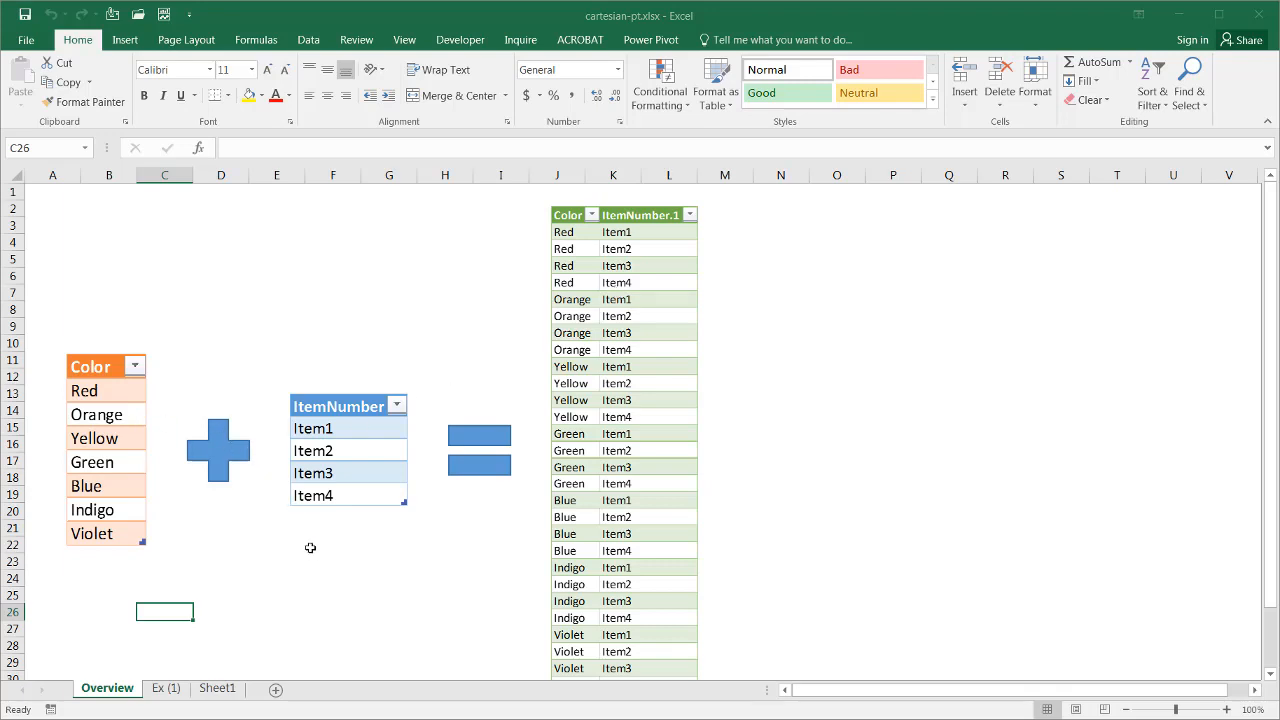
mouse_move(280, 592)
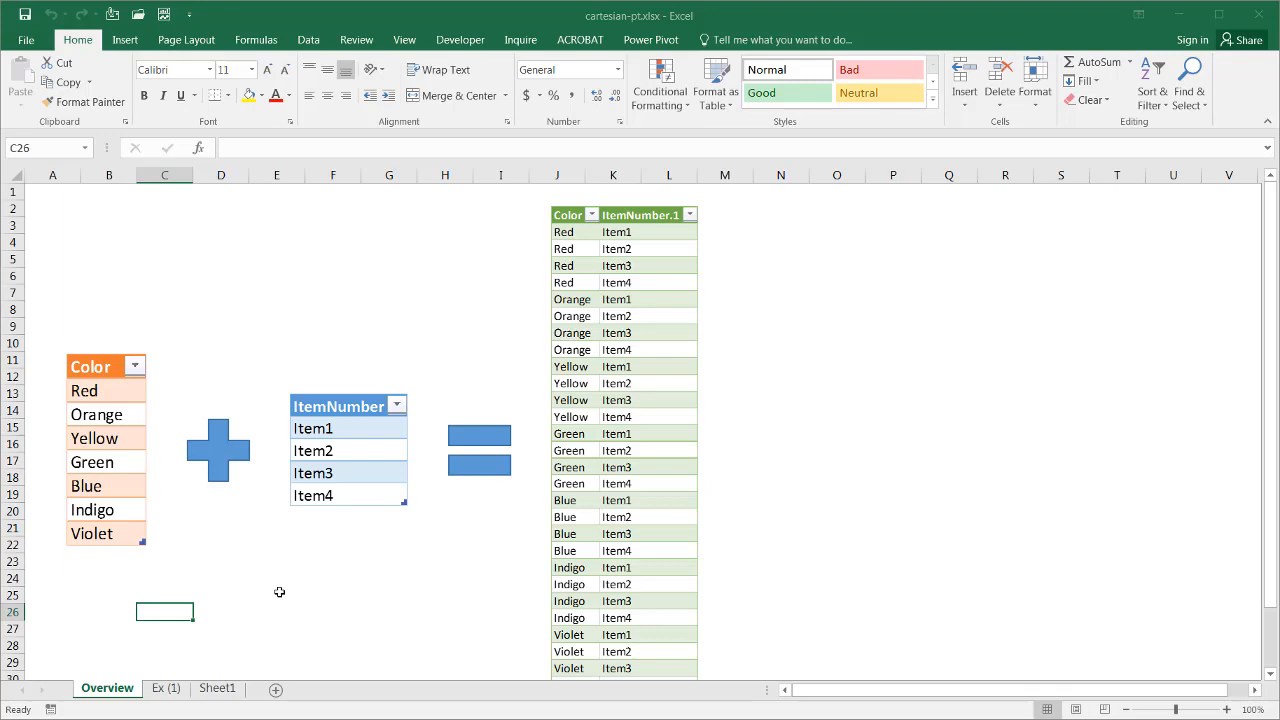
Switch from the Overview sheet to the Ex (1) sheet.
click(164, 688)
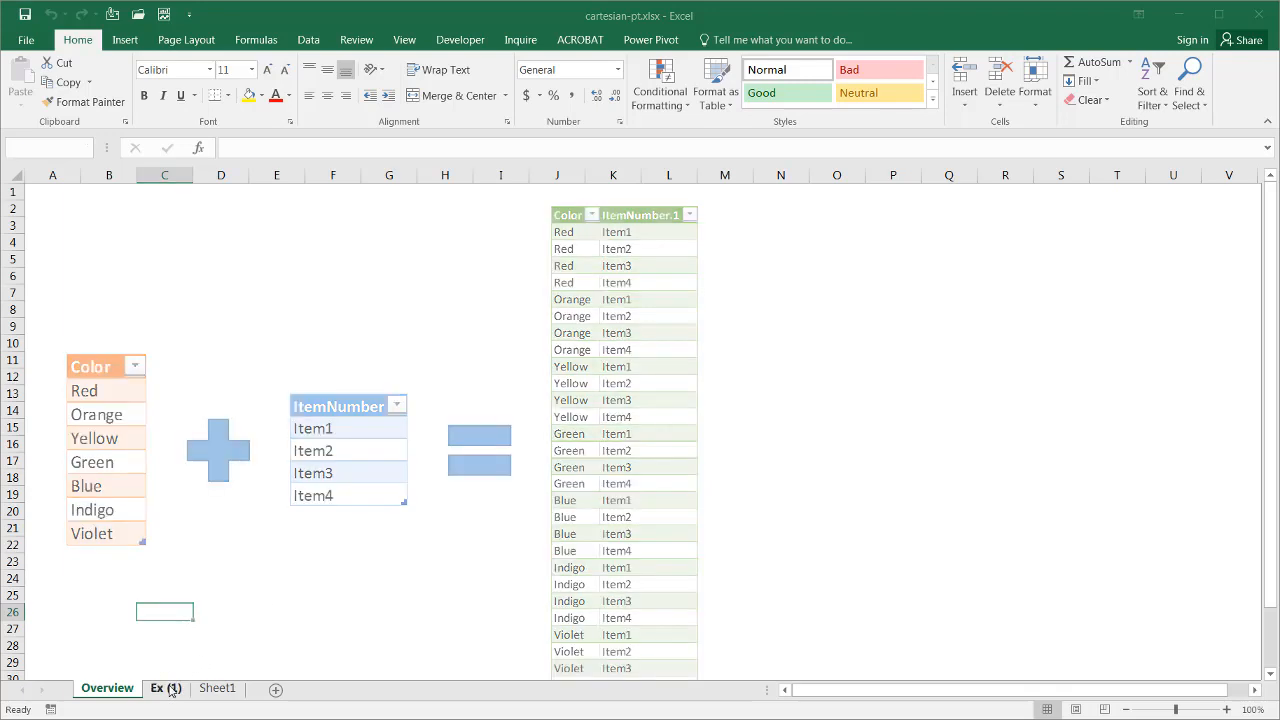
Convert the ItemNumber list in column A into a table with a header row.
click(164, 688)
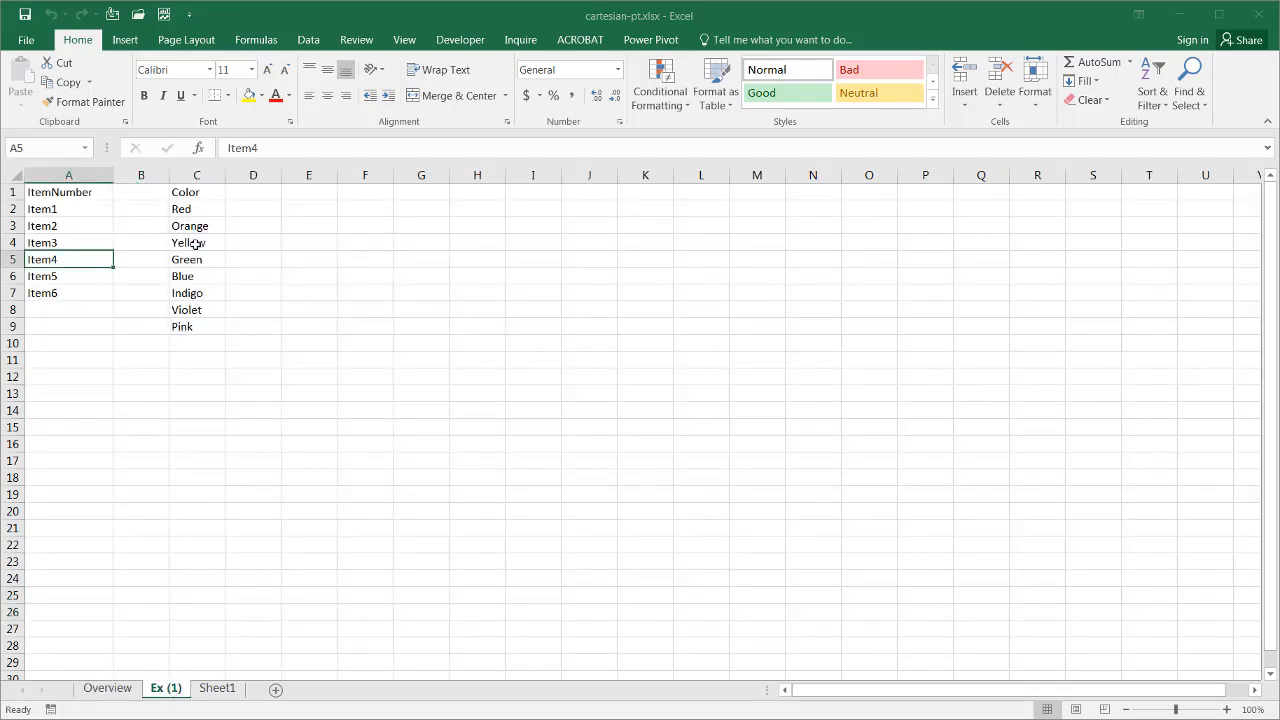
click(68, 242)
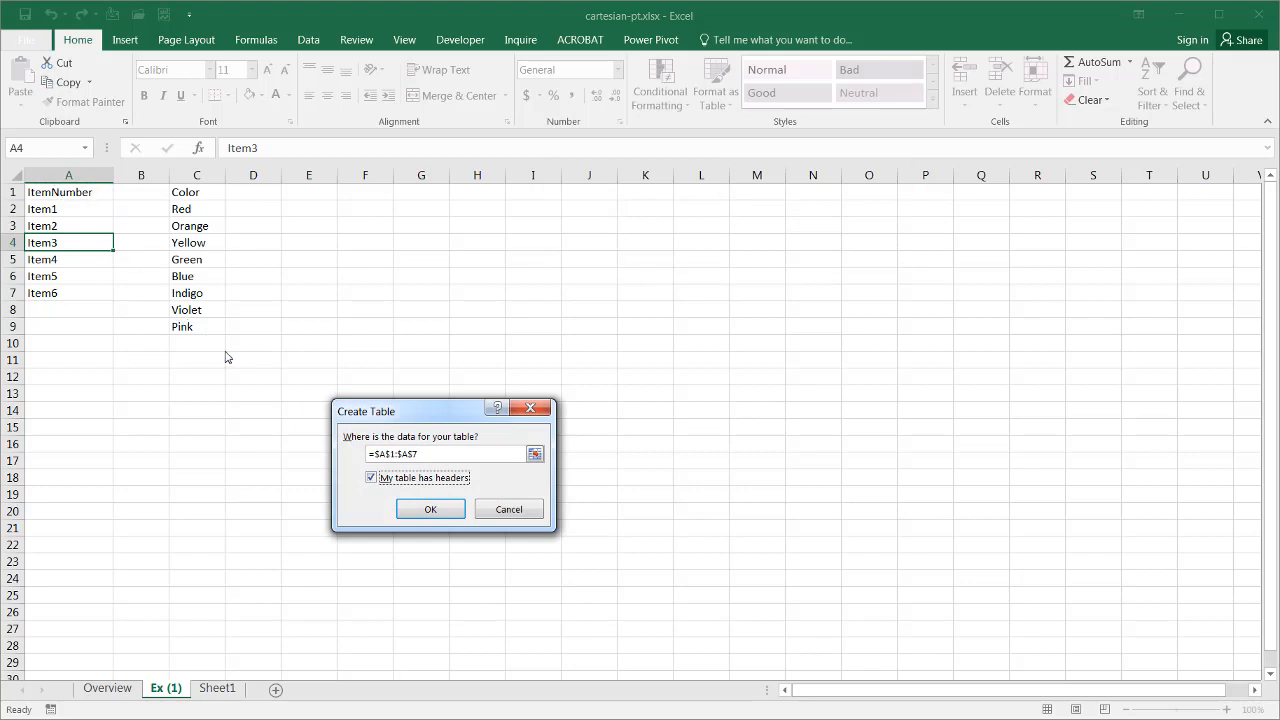
click(430, 510)
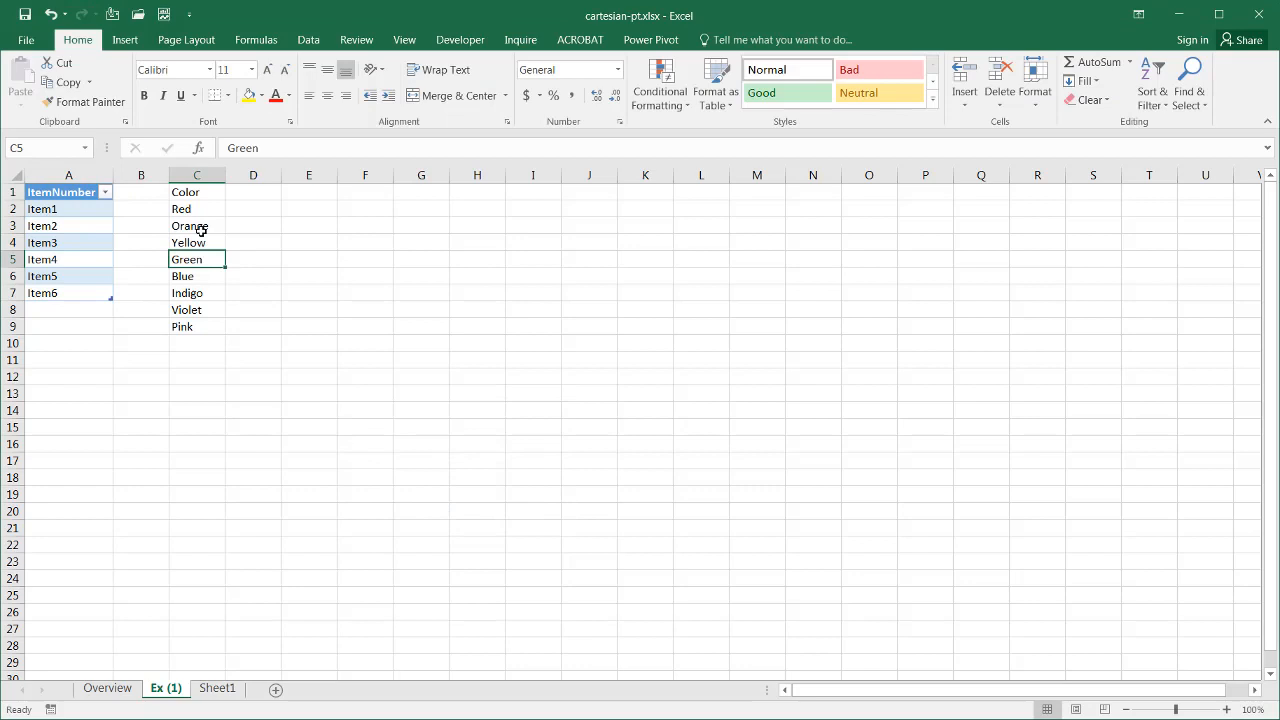
Convert the Color list in column C into a table with 'My table has headers' ticked.
key(ctrl+t)
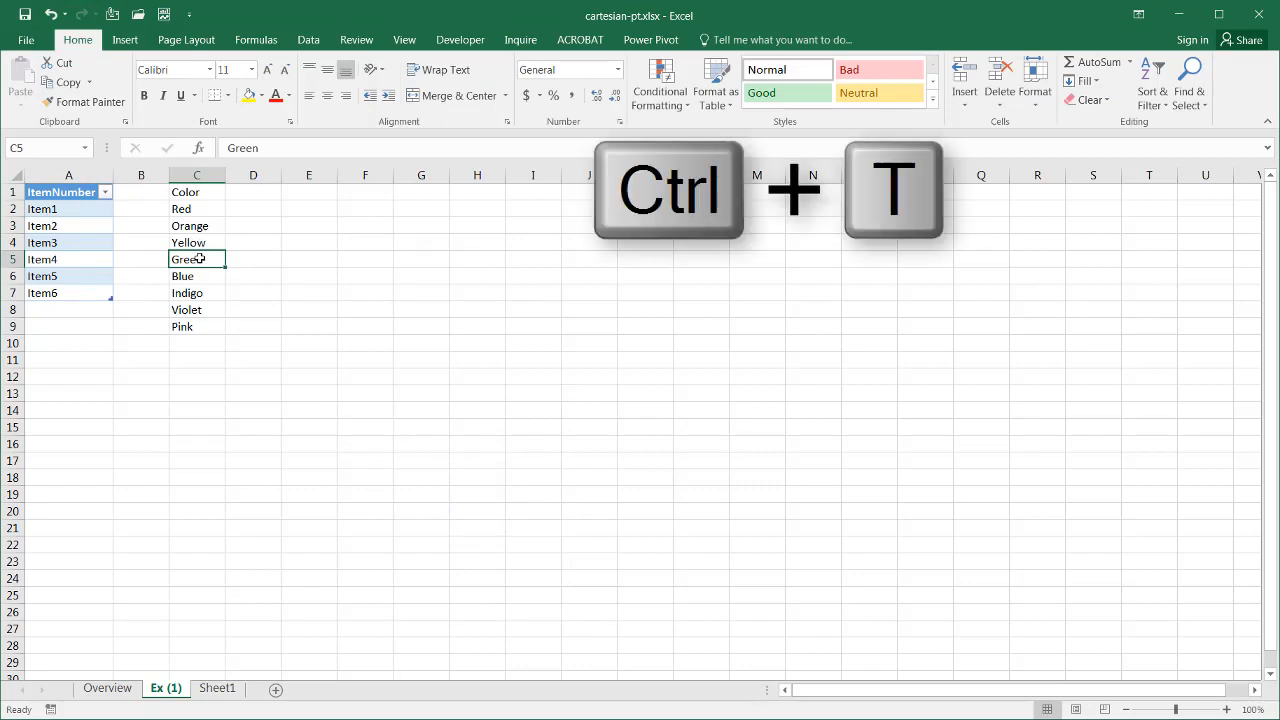
key(ctrl+t)
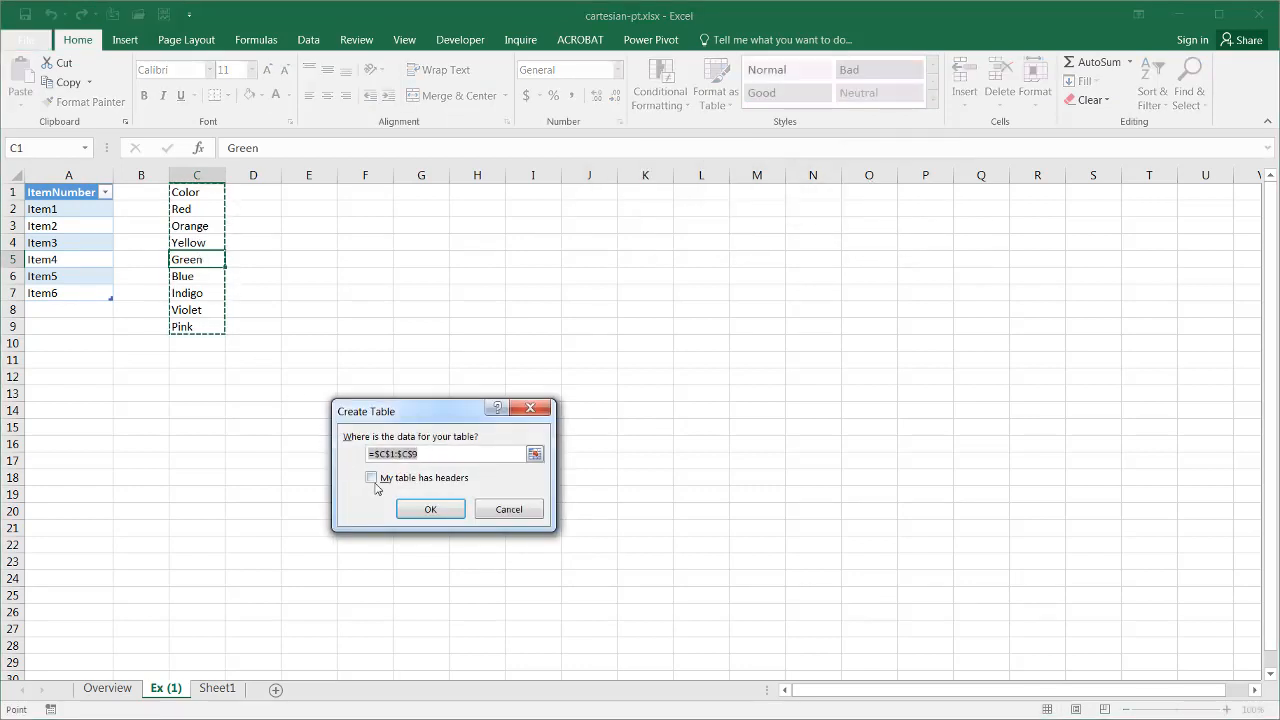
click(372, 476)
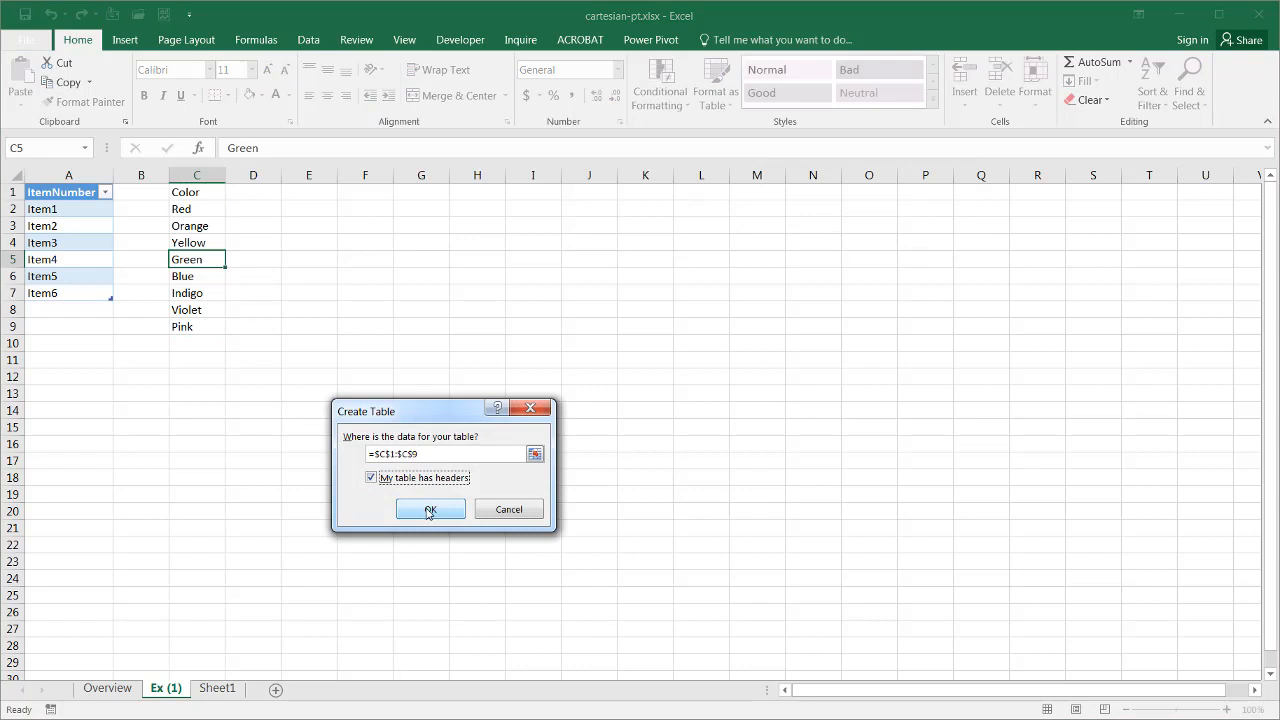
click(430, 510)
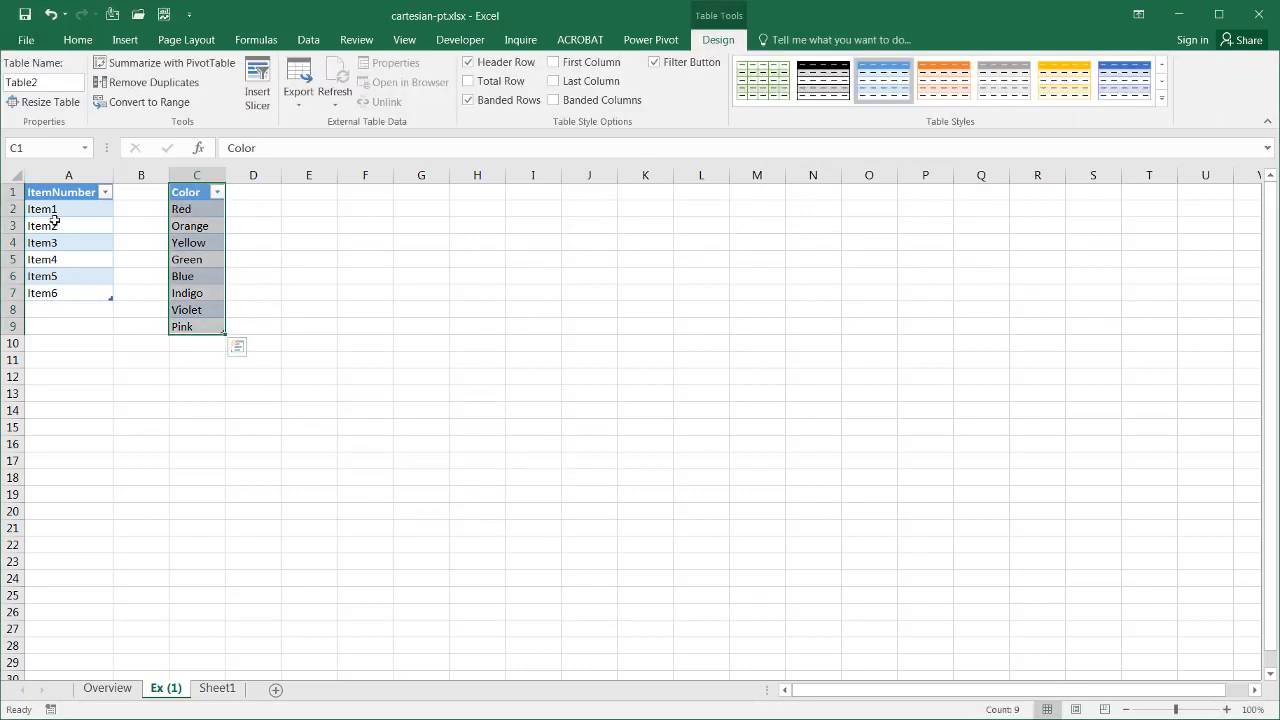
click(68, 224)
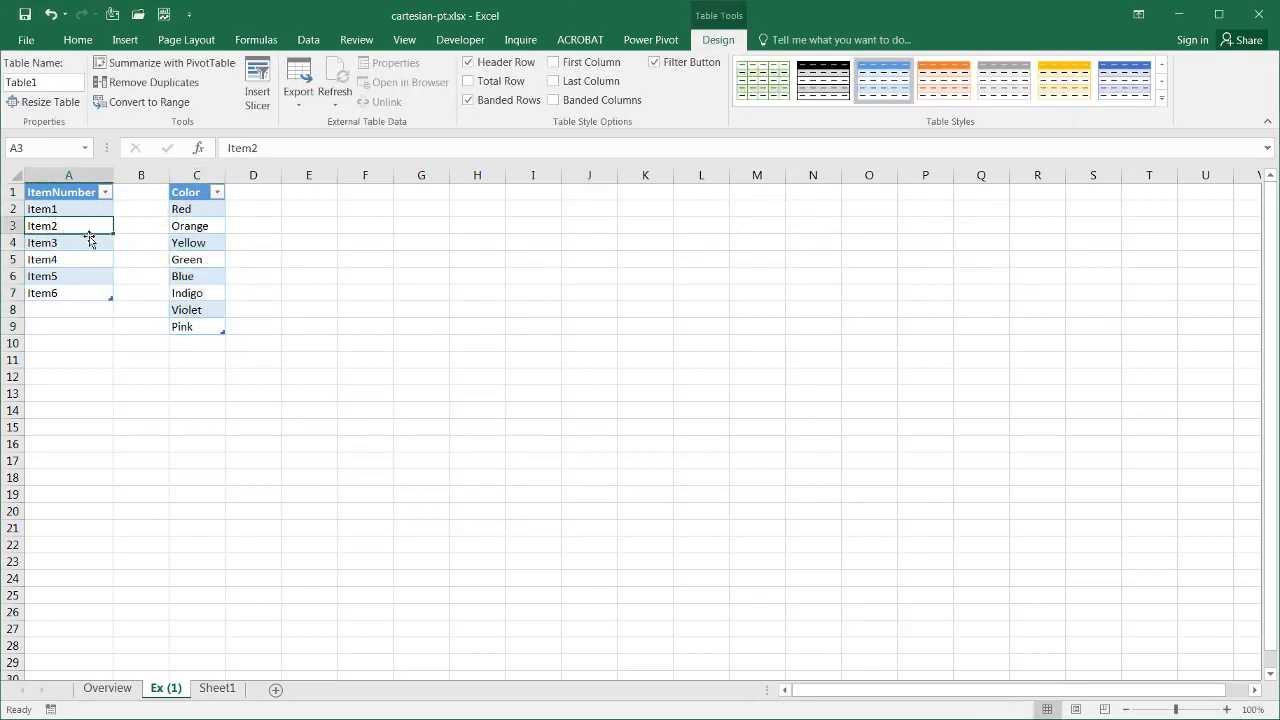
Insert a PivotTable from Table1 on the existing sheet at G5, added to the Data Model.
click(68, 242)
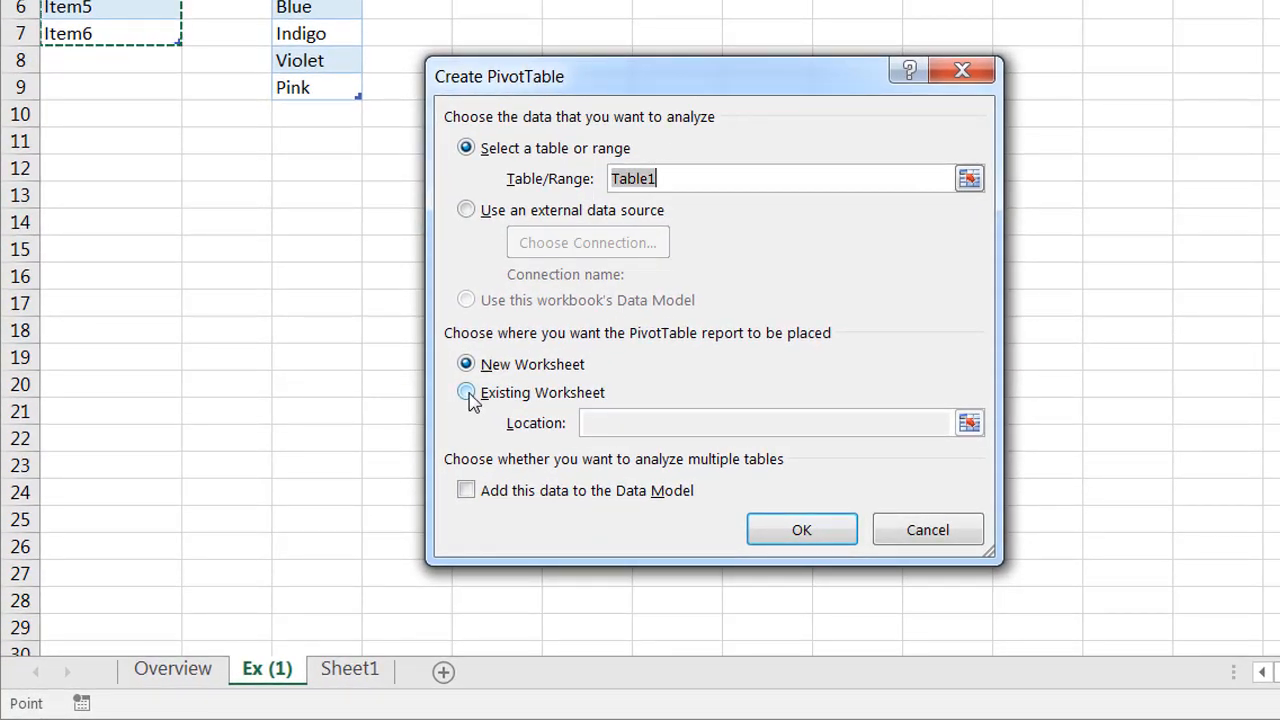
click(466, 392)
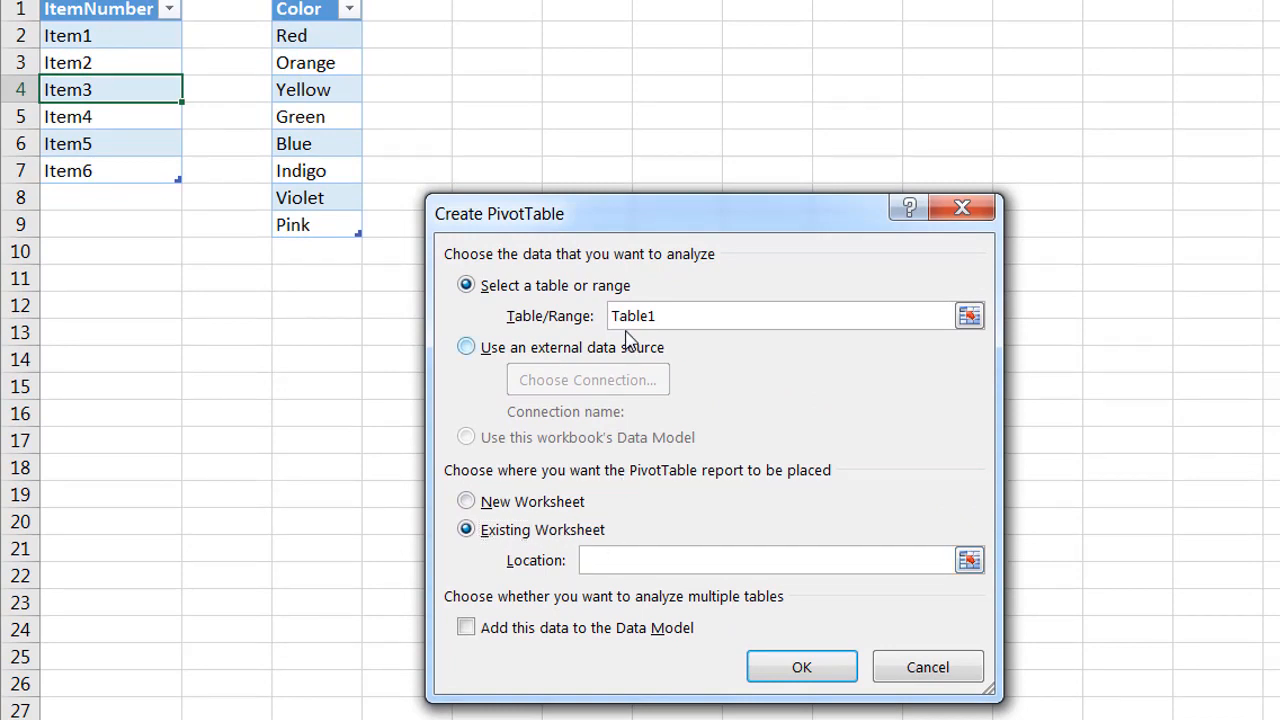
mouse_move(668, 114)
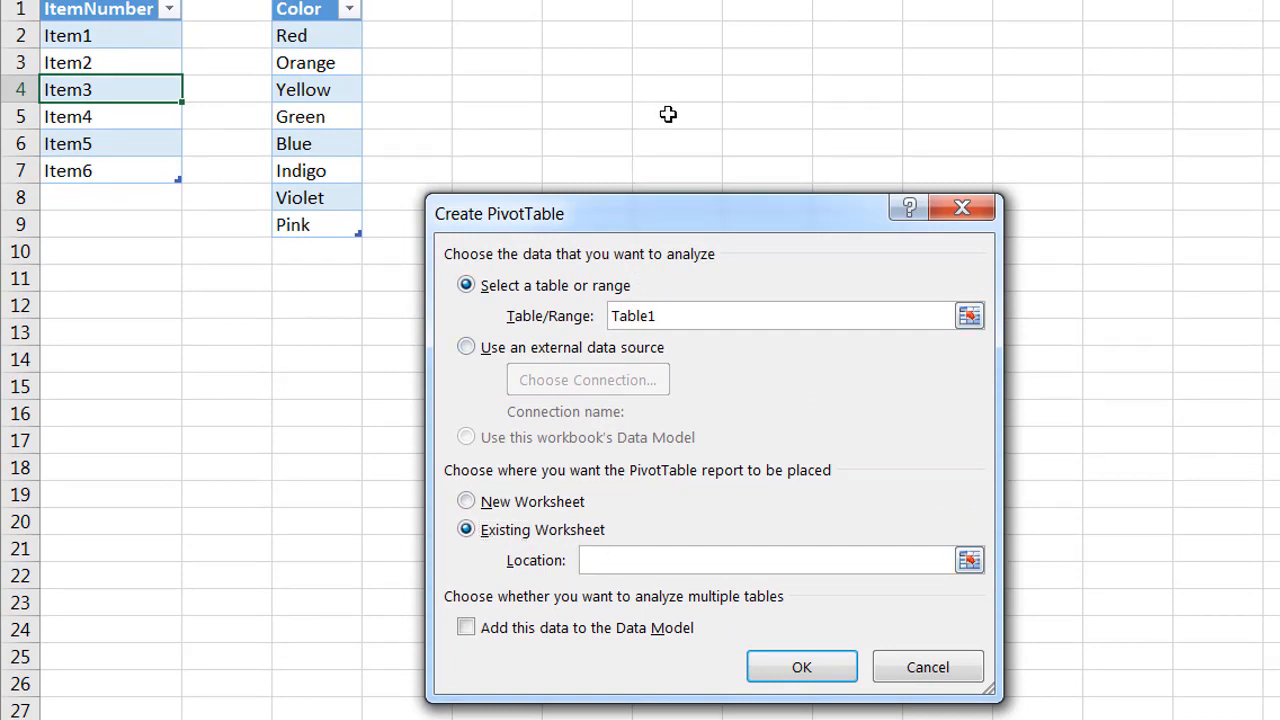
click(676, 114)
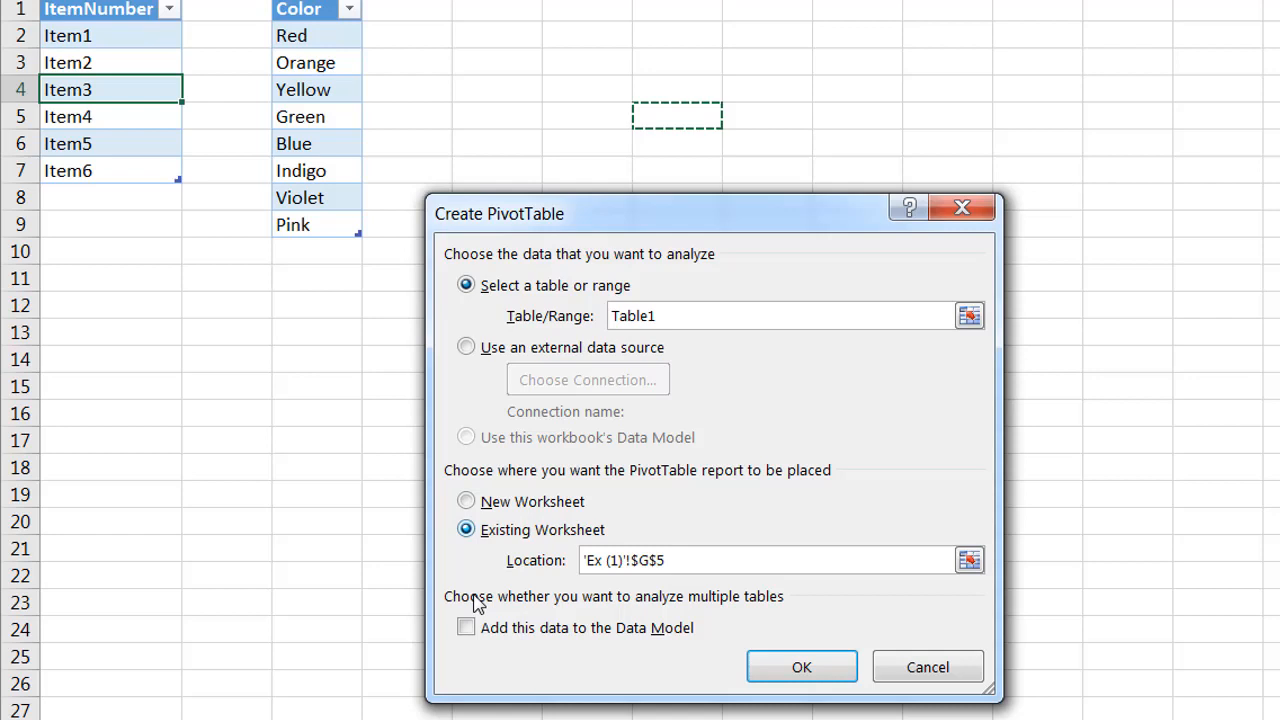
mouse_move(670, 650)
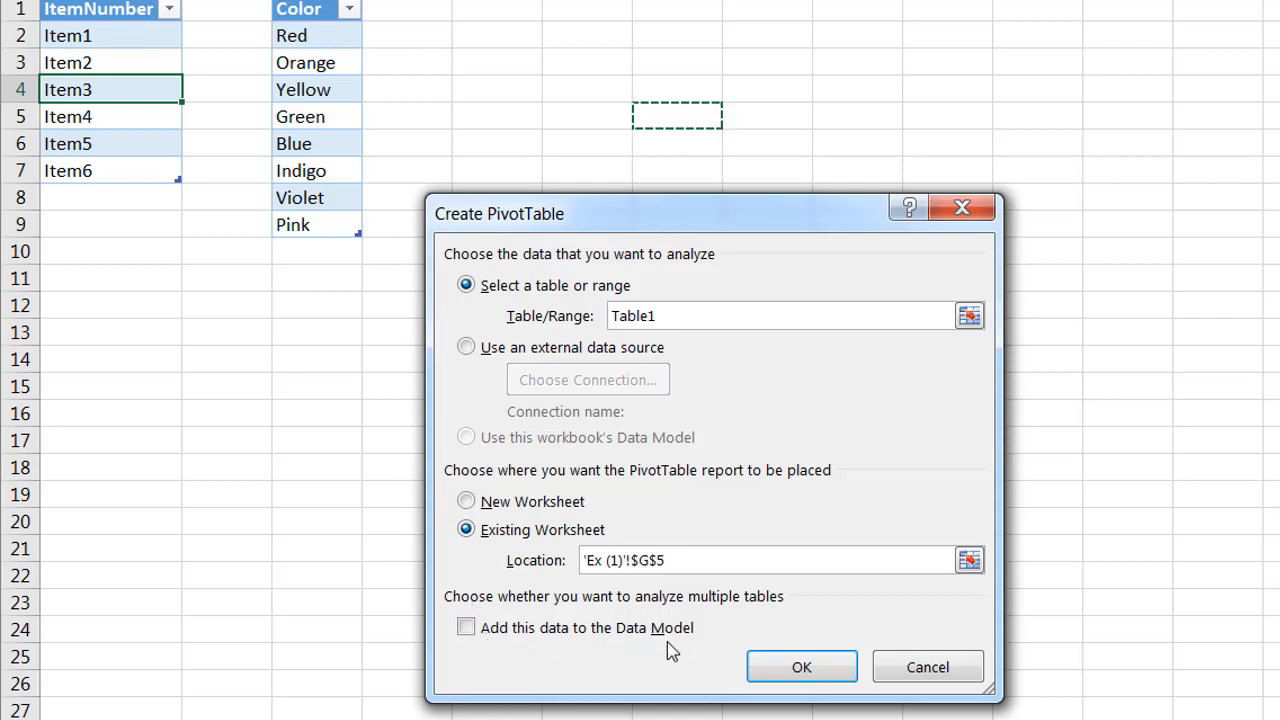
click(464, 628)
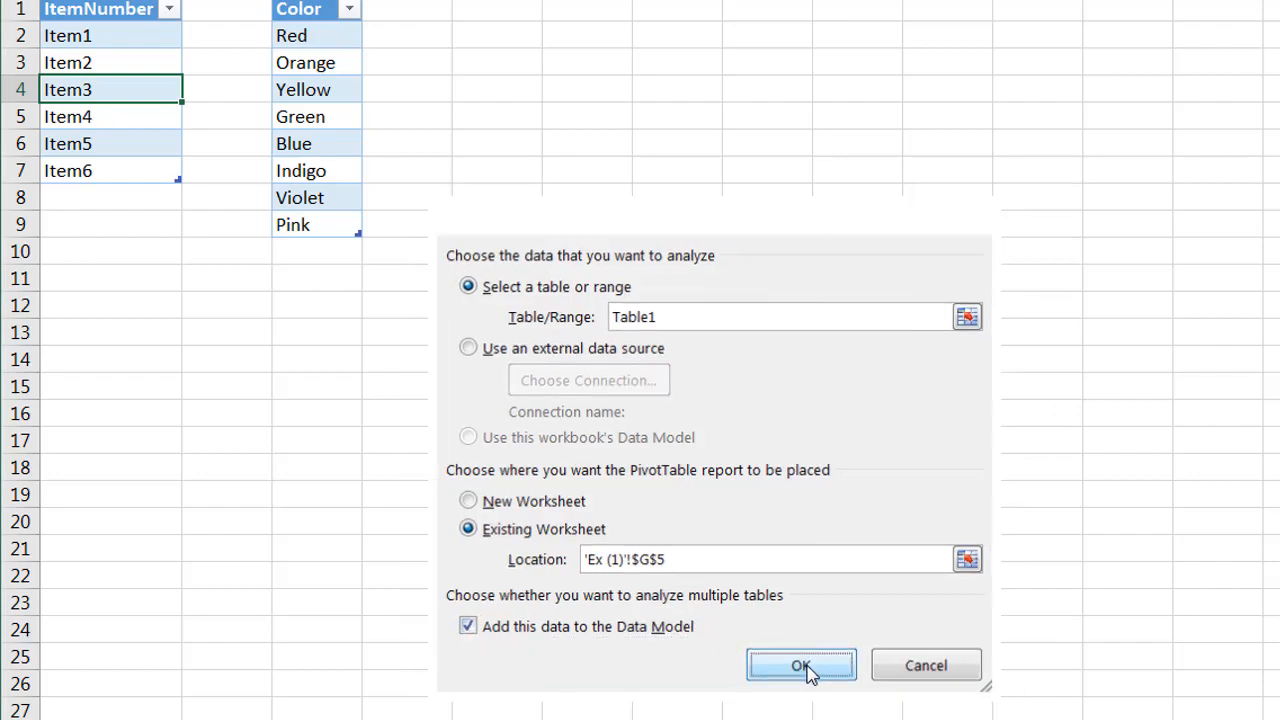
click(800, 664)
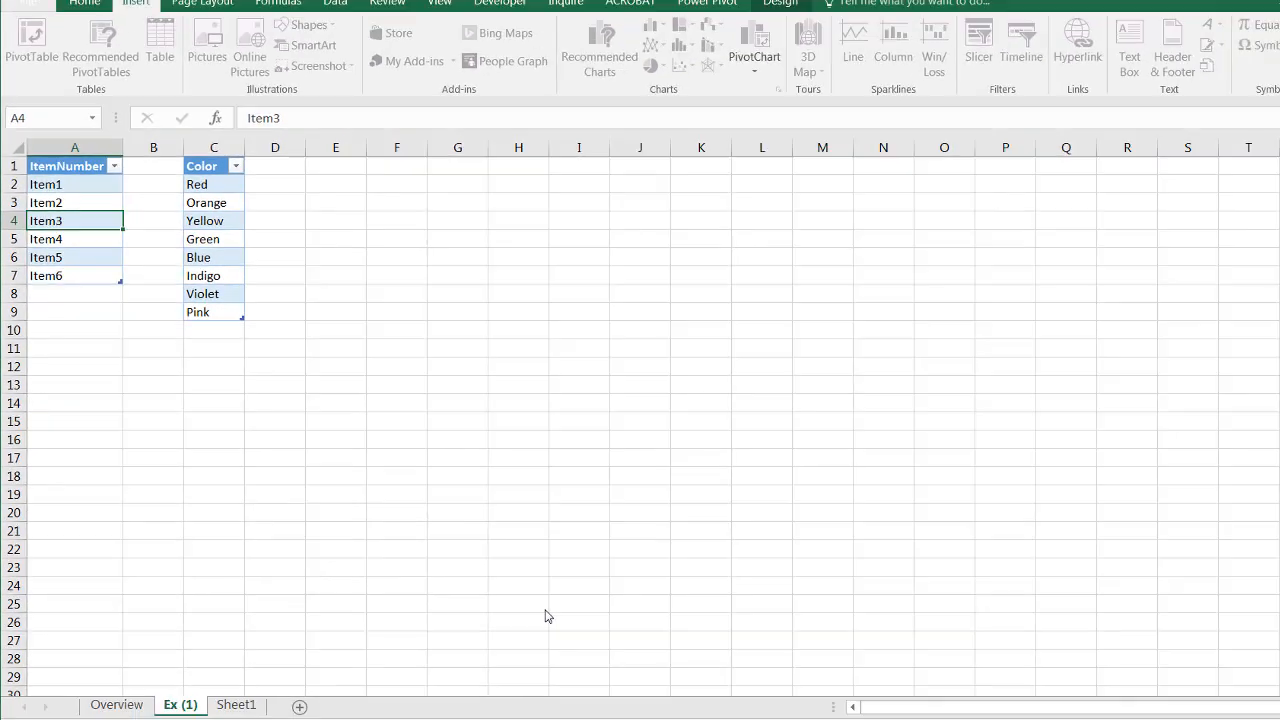
Add the ItemNumber field from Table1 to the PivotTable rows, listing Item1 through Item6.
click(30, 40)
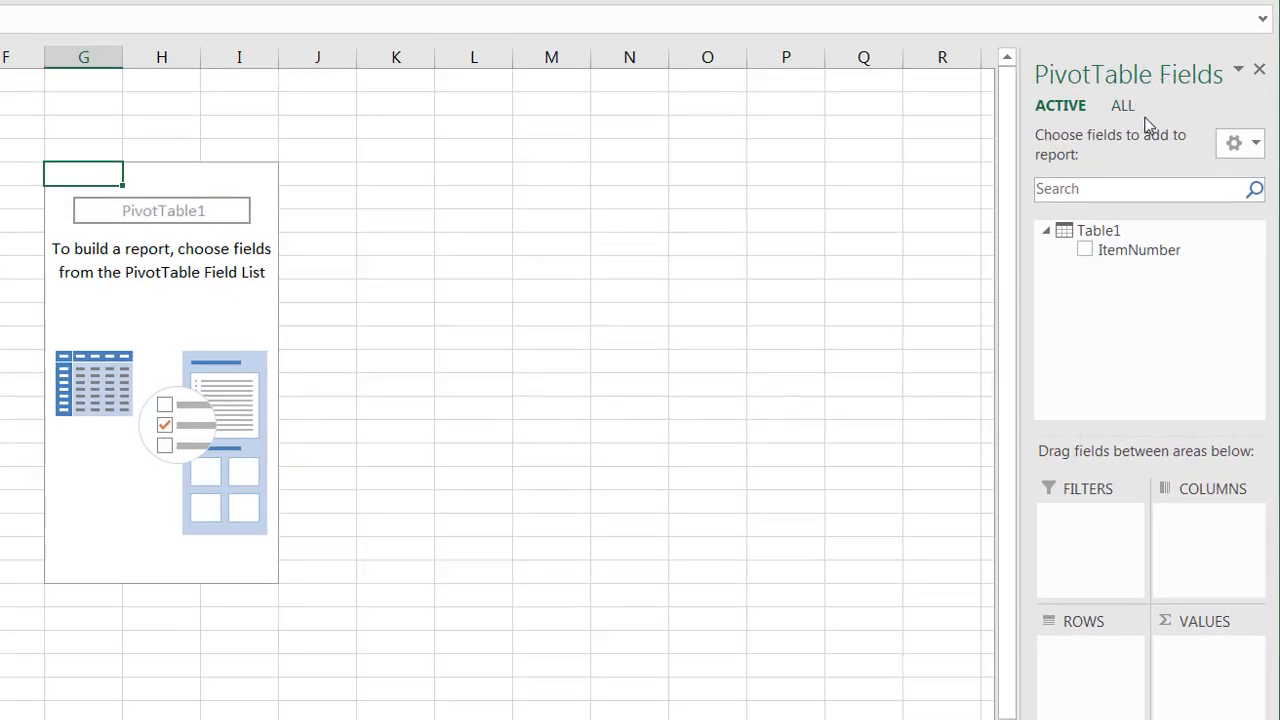
mouse_move(1100, 230)
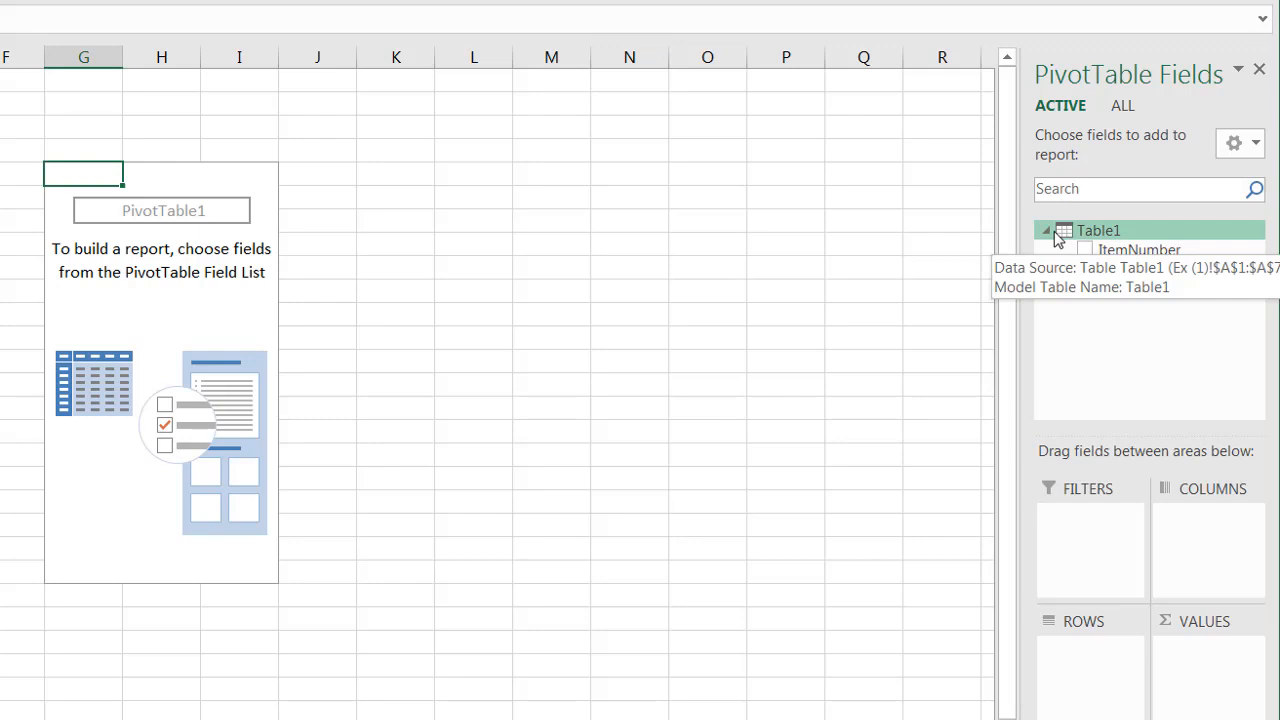
mouse_move(1068, 338)
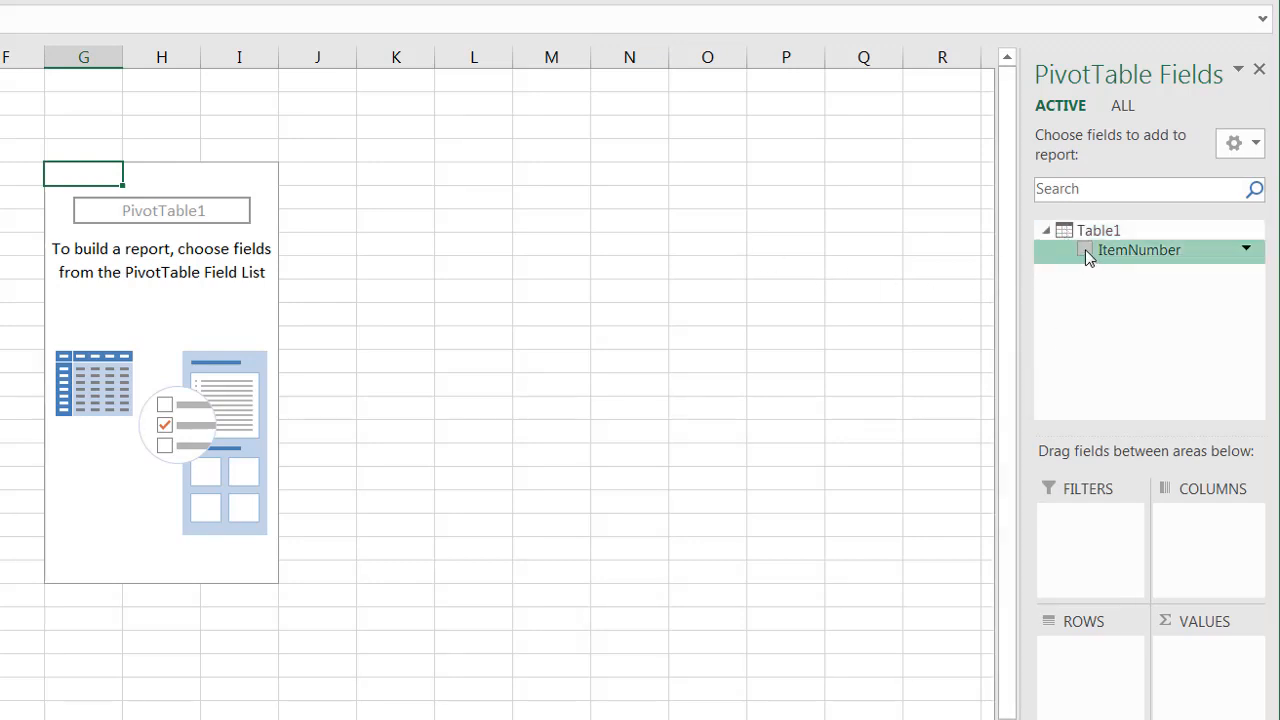
click(1084, 248)
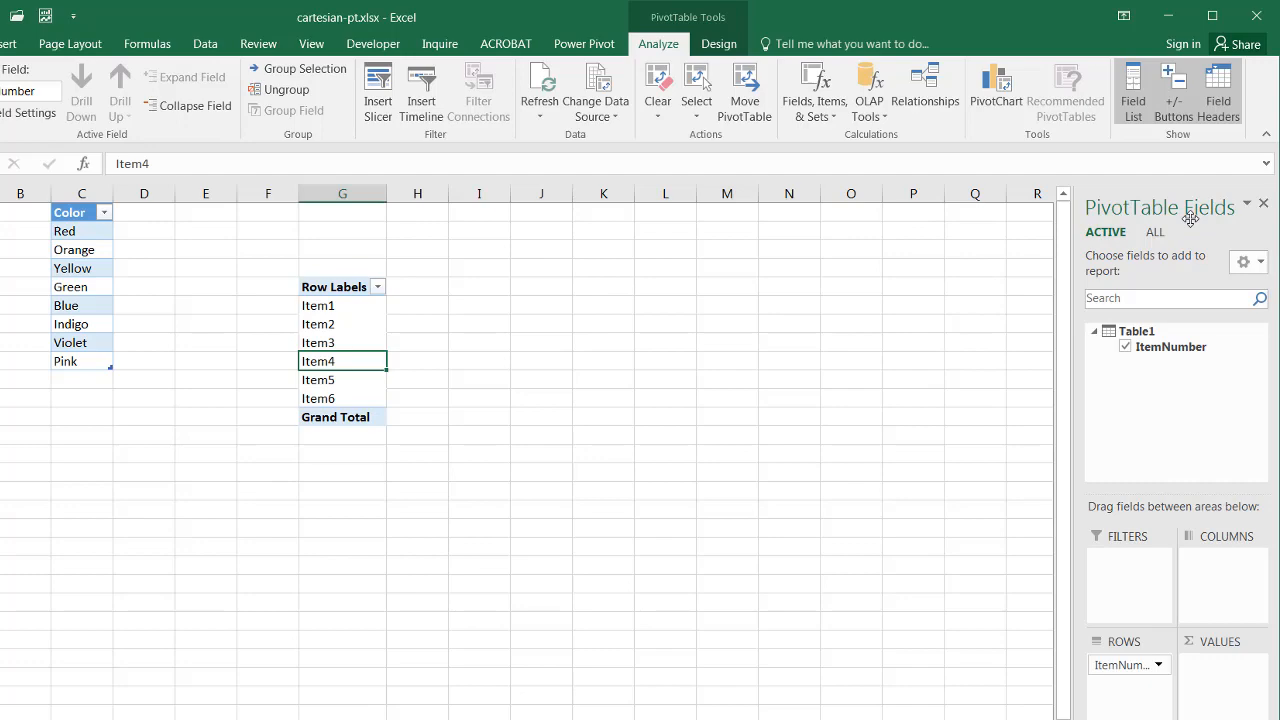
Show all tables in the field list and add Table2's Color under ItemNumber in the rows.
click(1154, 232)
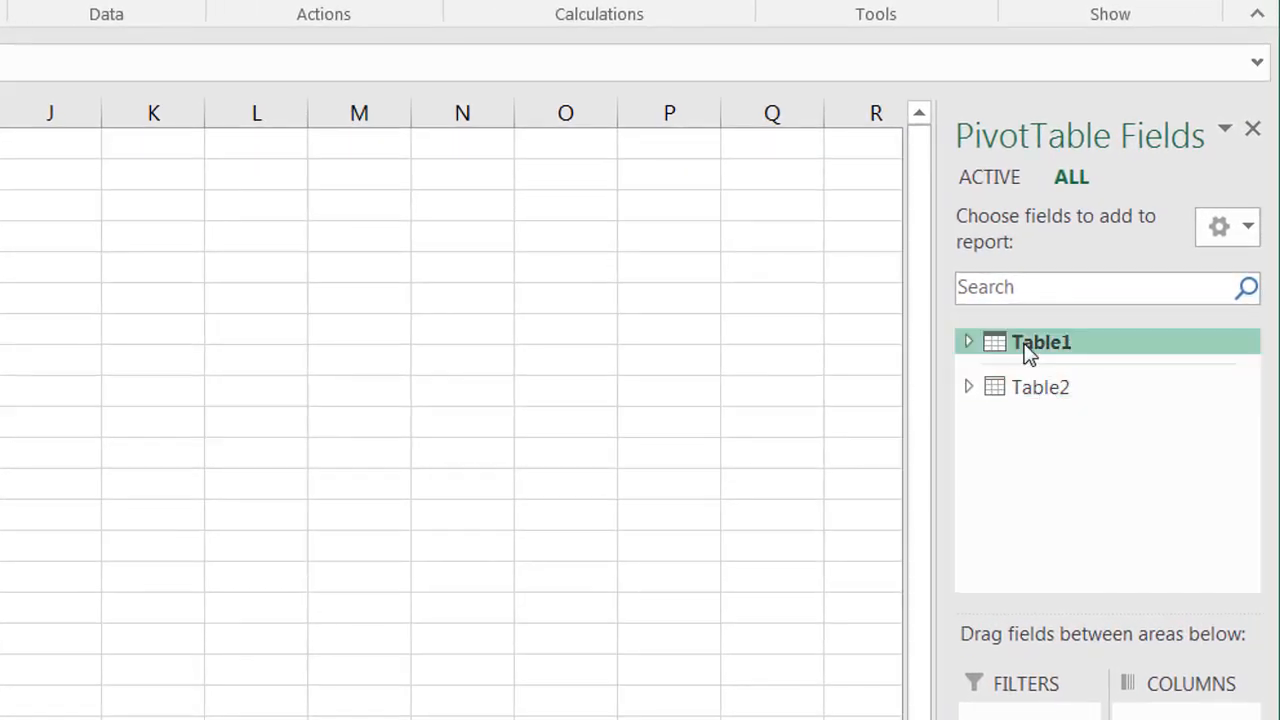
mouse_move(1004, 342)
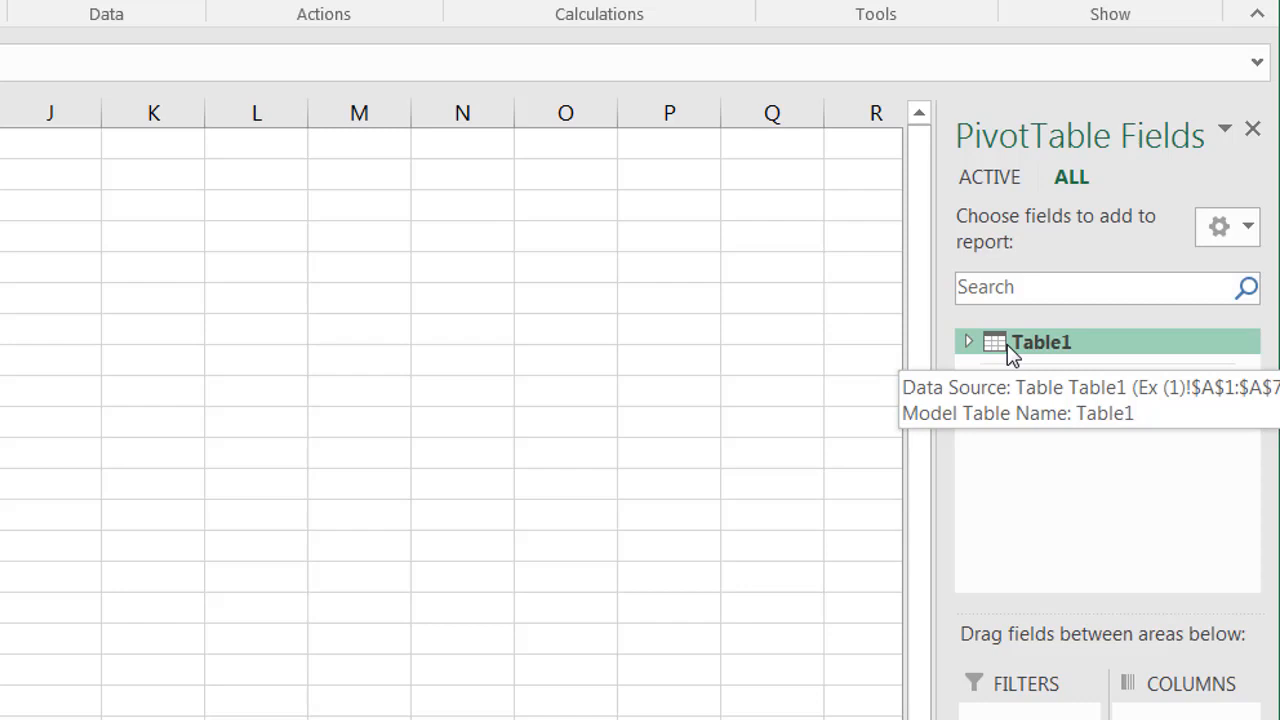
mouse_move(1040, 388)
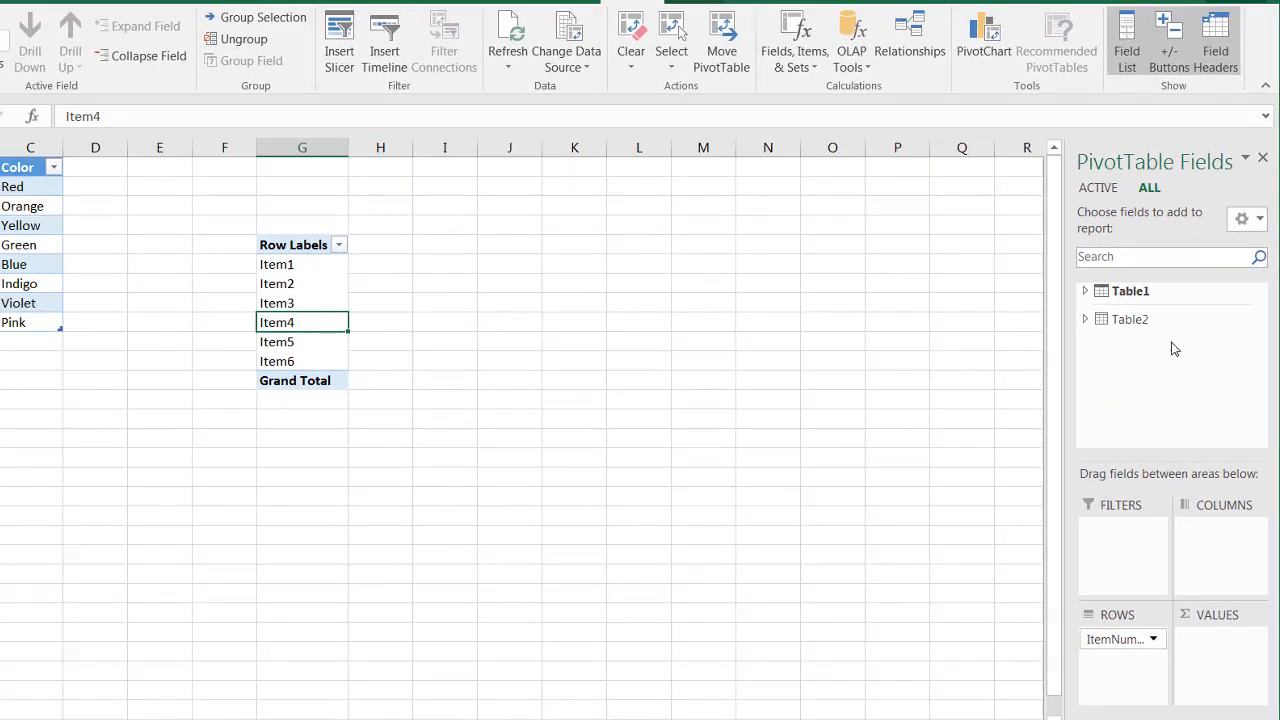
mouse_move(1128, 320)
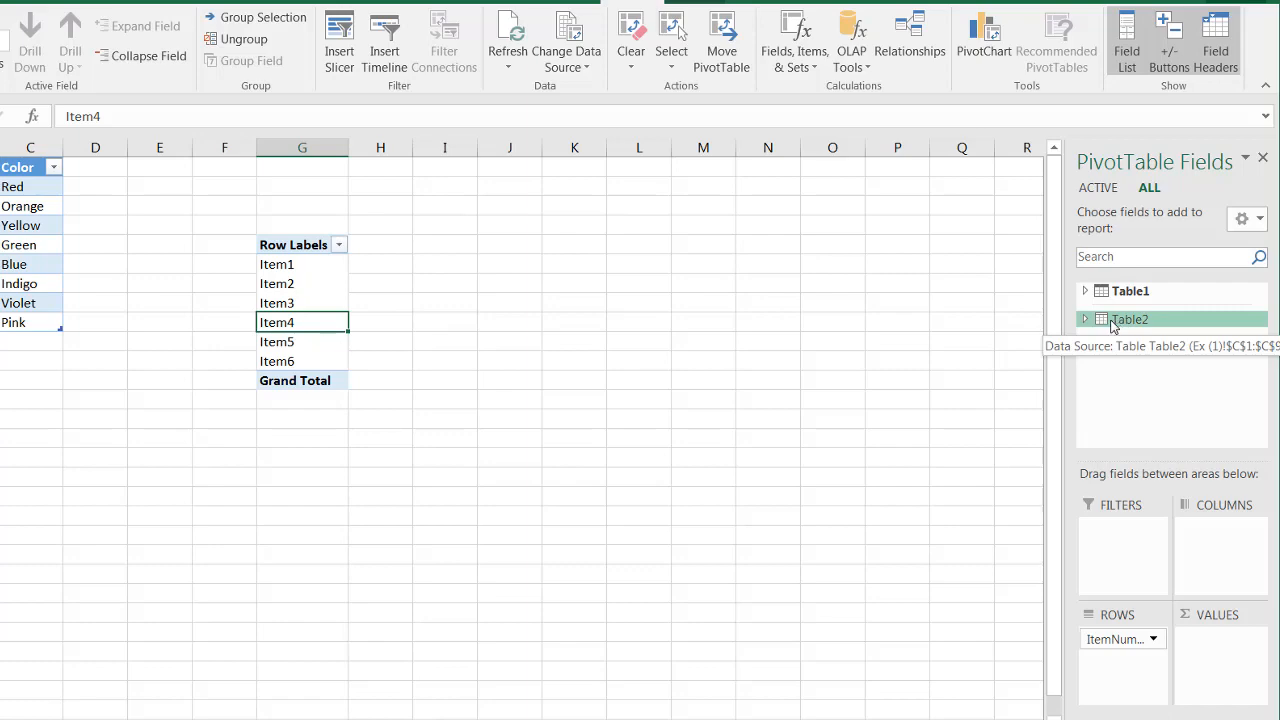
click(1084, 320)
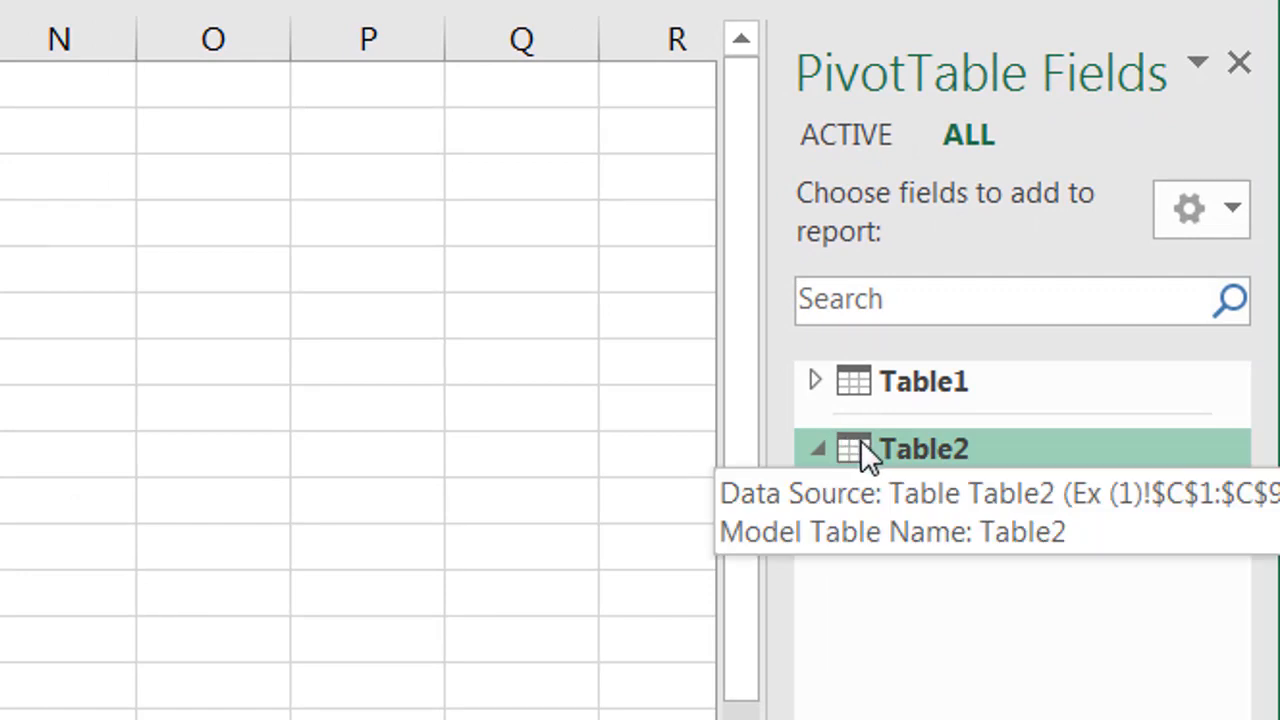
click(816, 448)
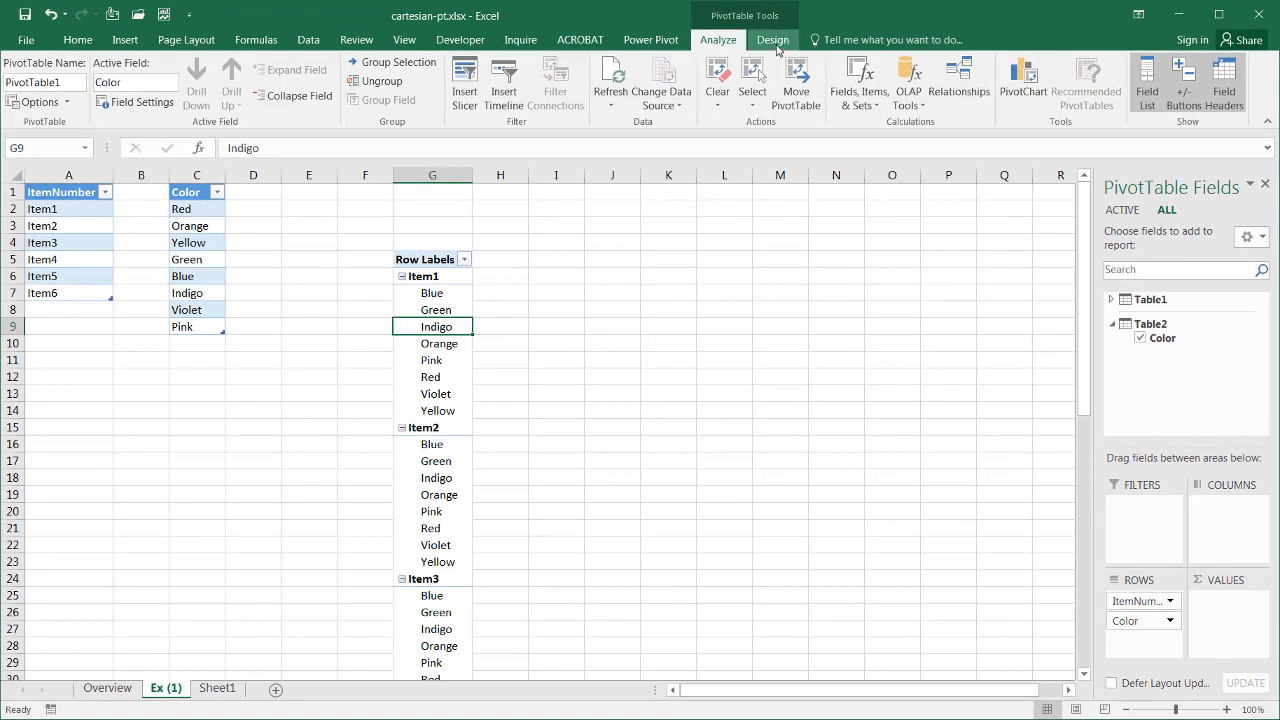
Set Report Layout to Tabular Form with Repeat All Item Labels and turn Grand Totals off.
click(772, 40)
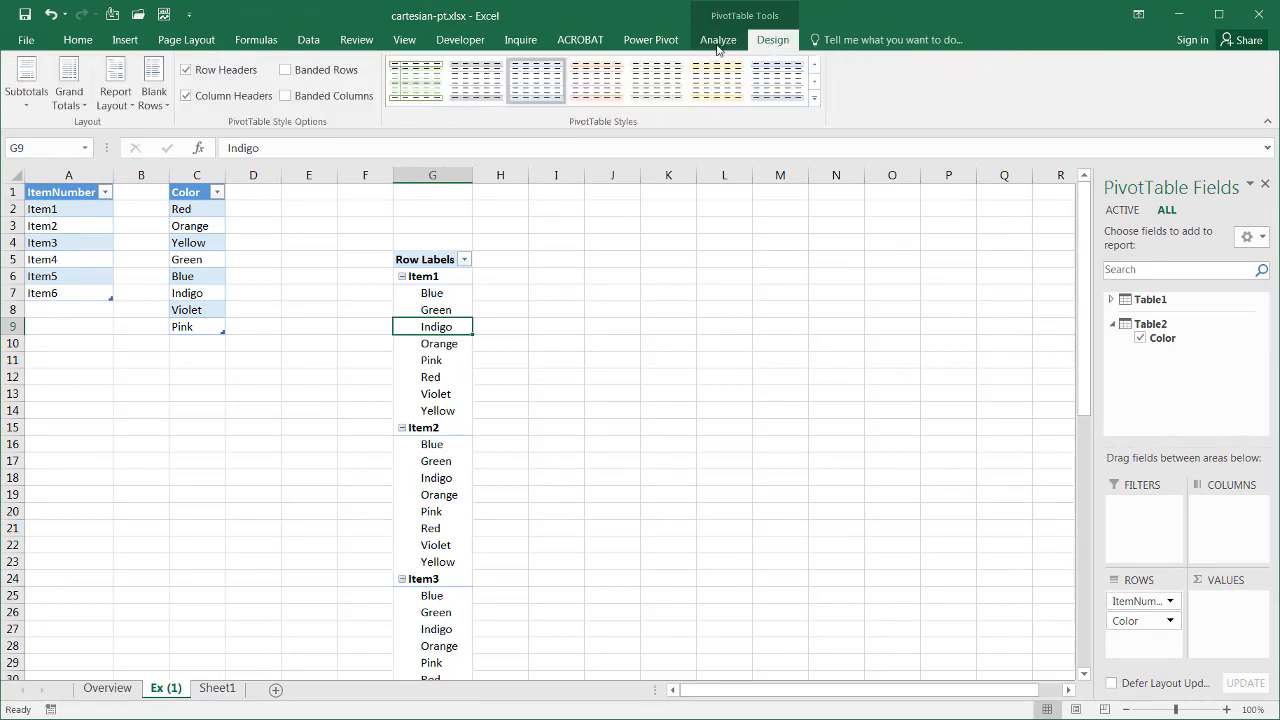
click(116, 84)
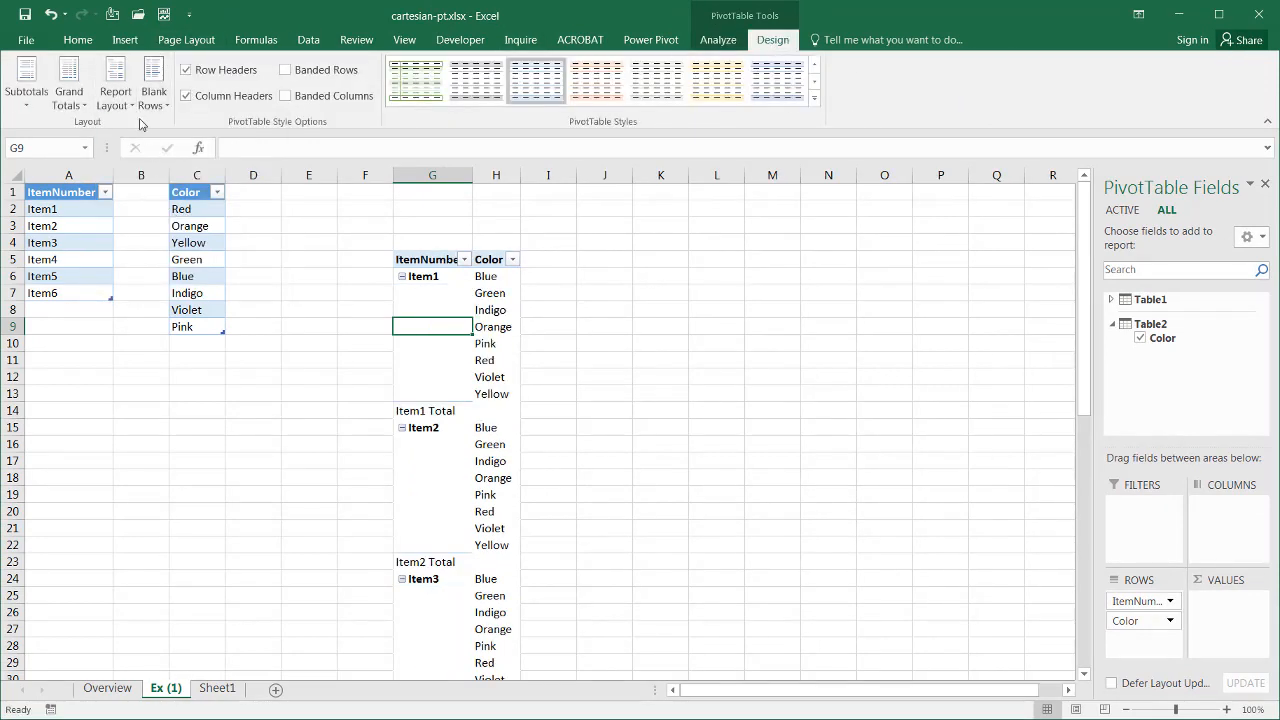
click(116, 84)
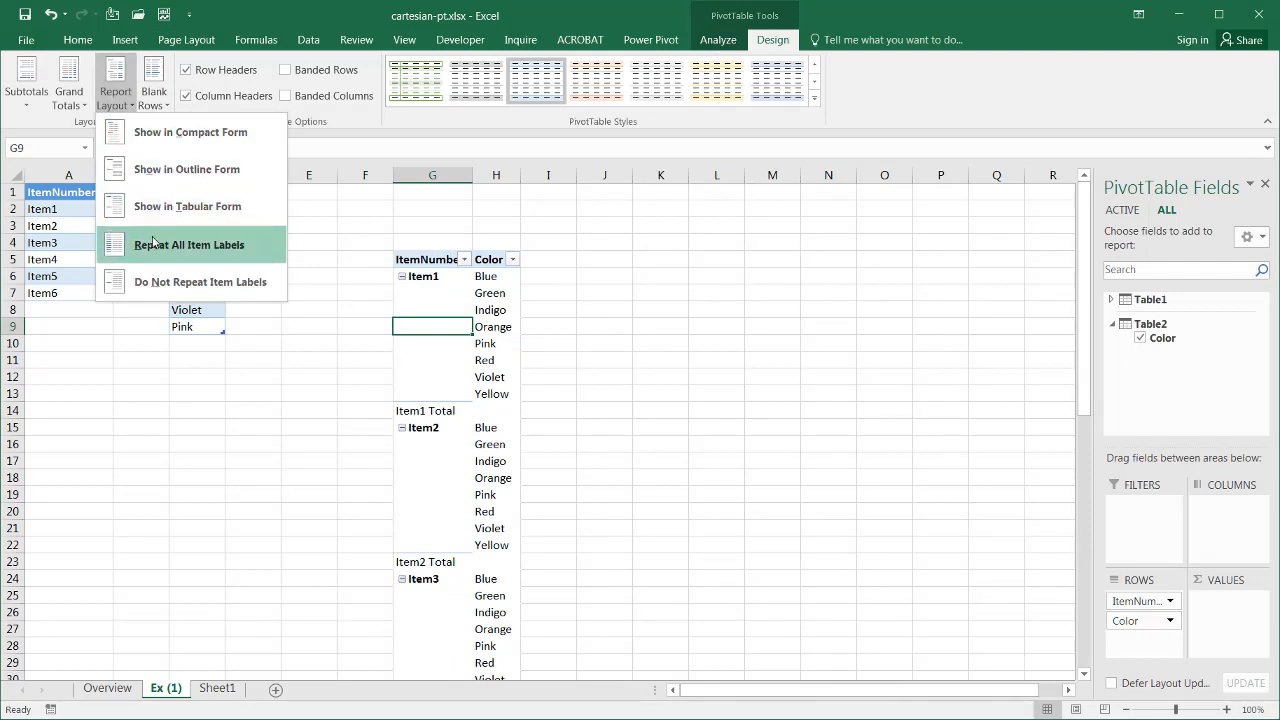
click(188, 244)
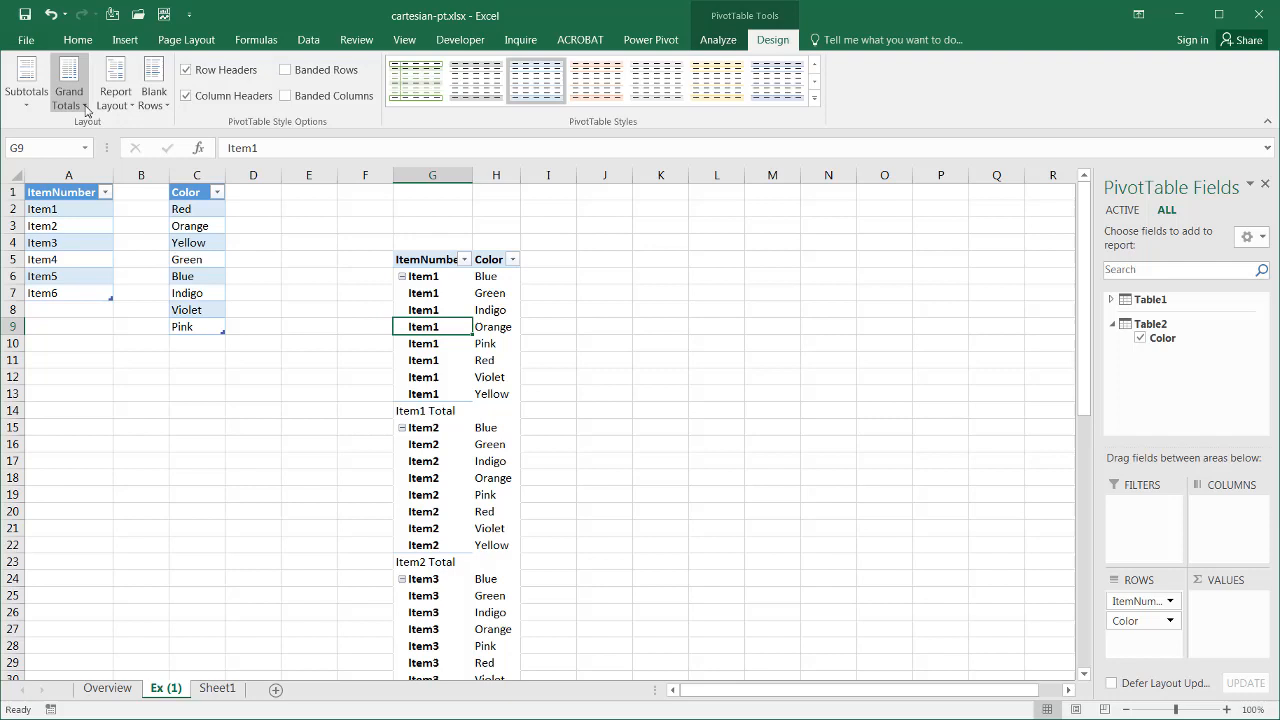
click(68, 84)
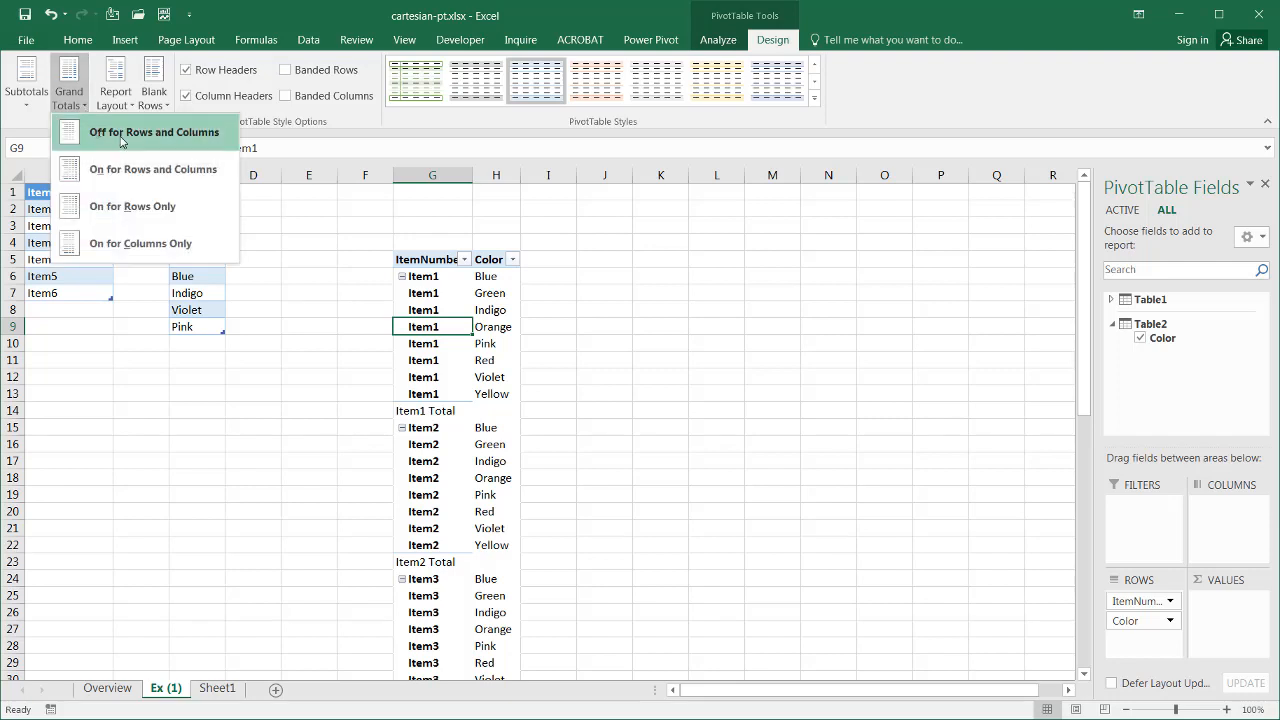
click(152, 132)
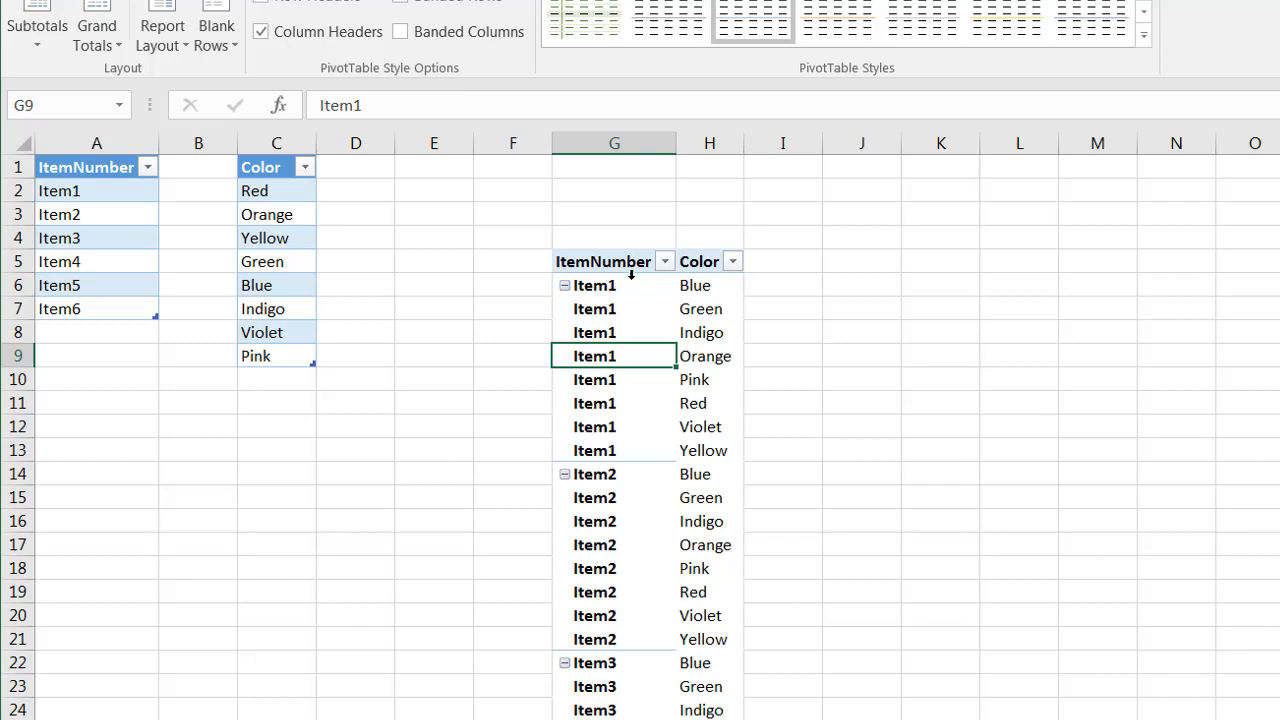
click(594, 284)
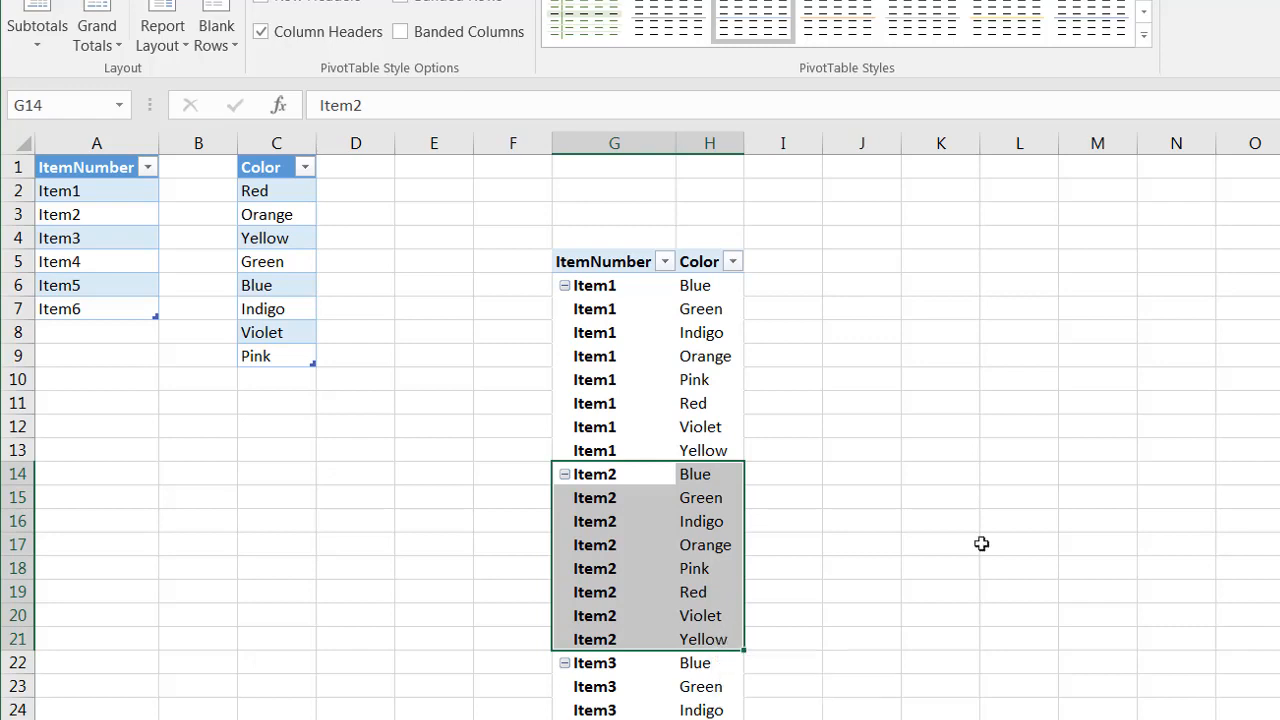
mouse_move(122, 238)
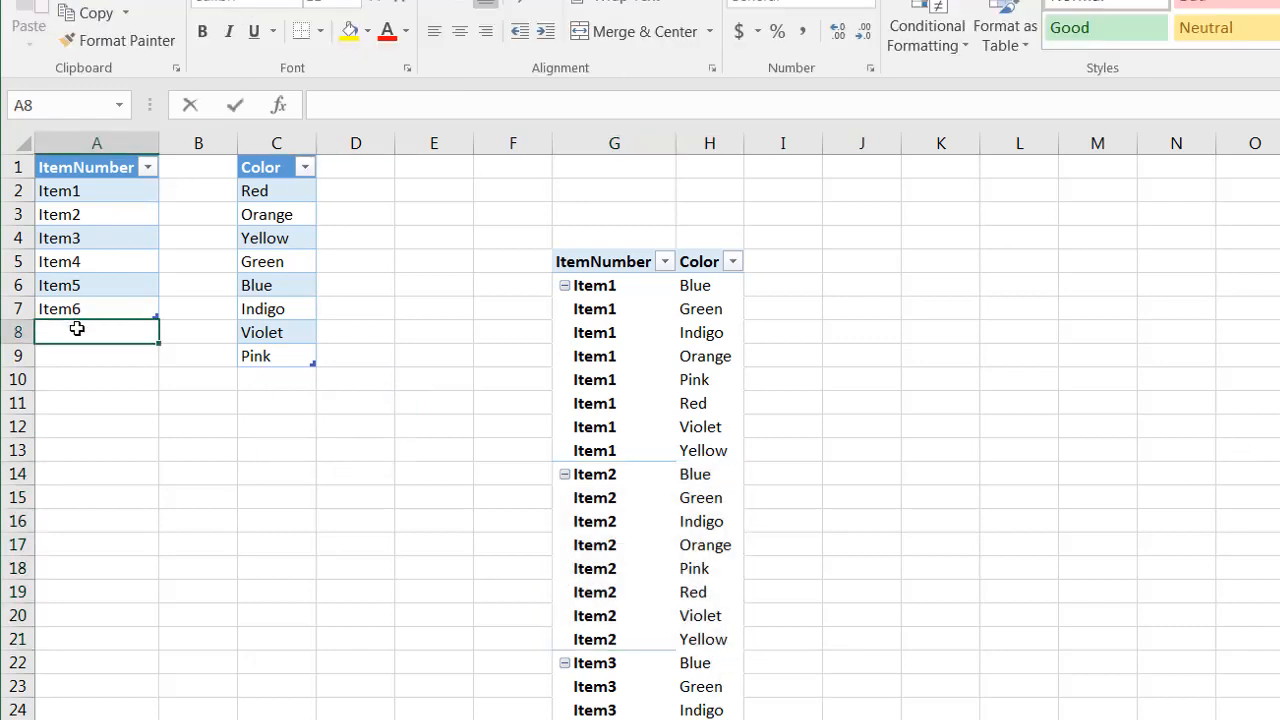
Add Item6 in A8 and Brown in C10, then refresh the PivotTable so Brown appears under each item.
text(Item6)
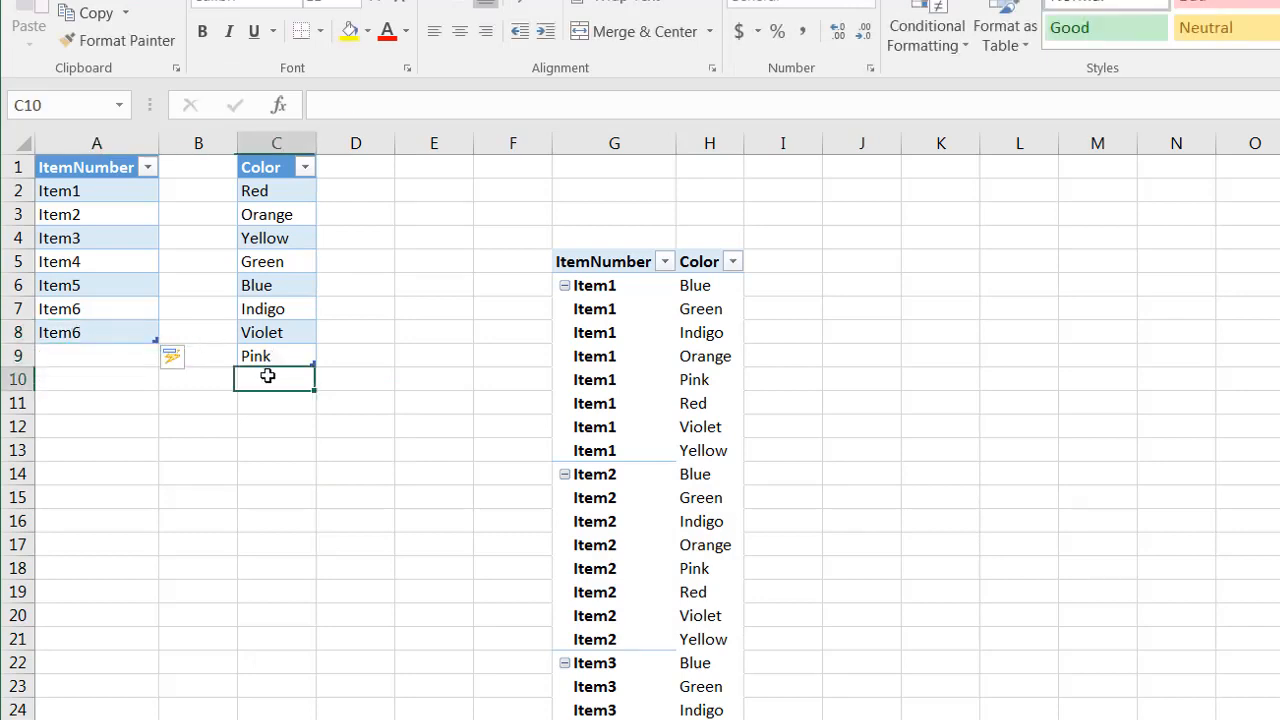
text(Brown)
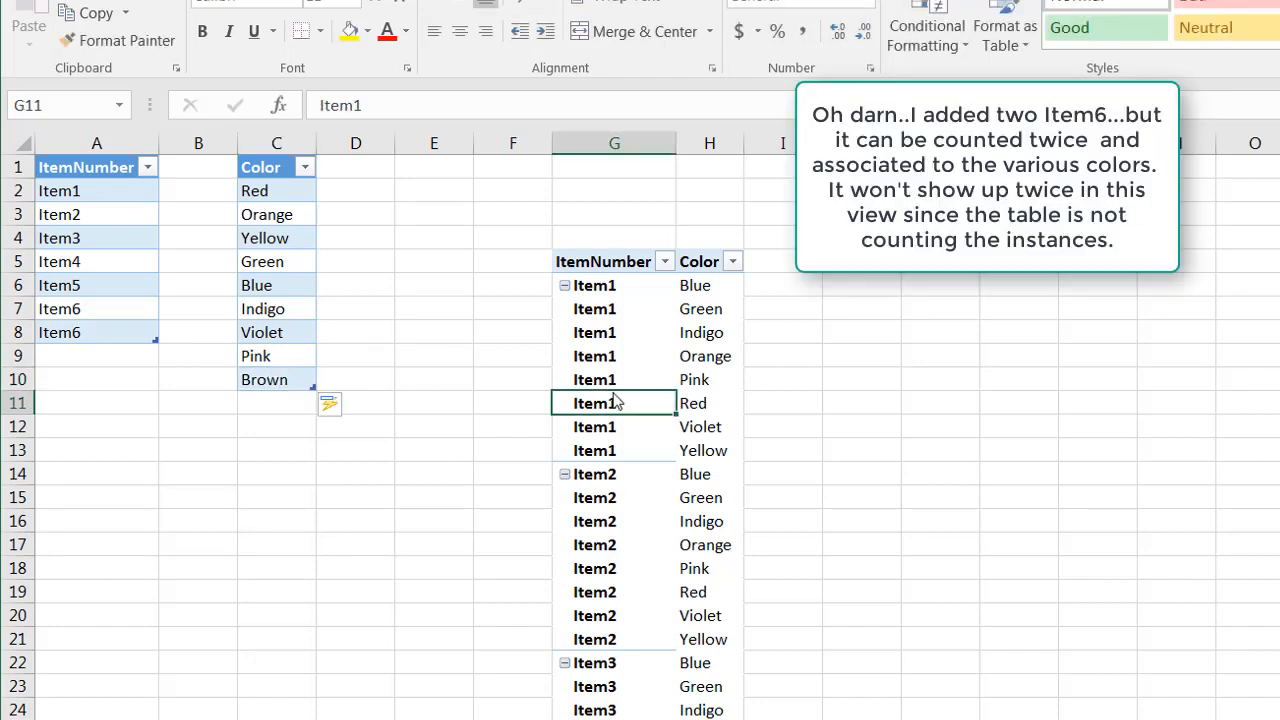
right_click(594, 356)
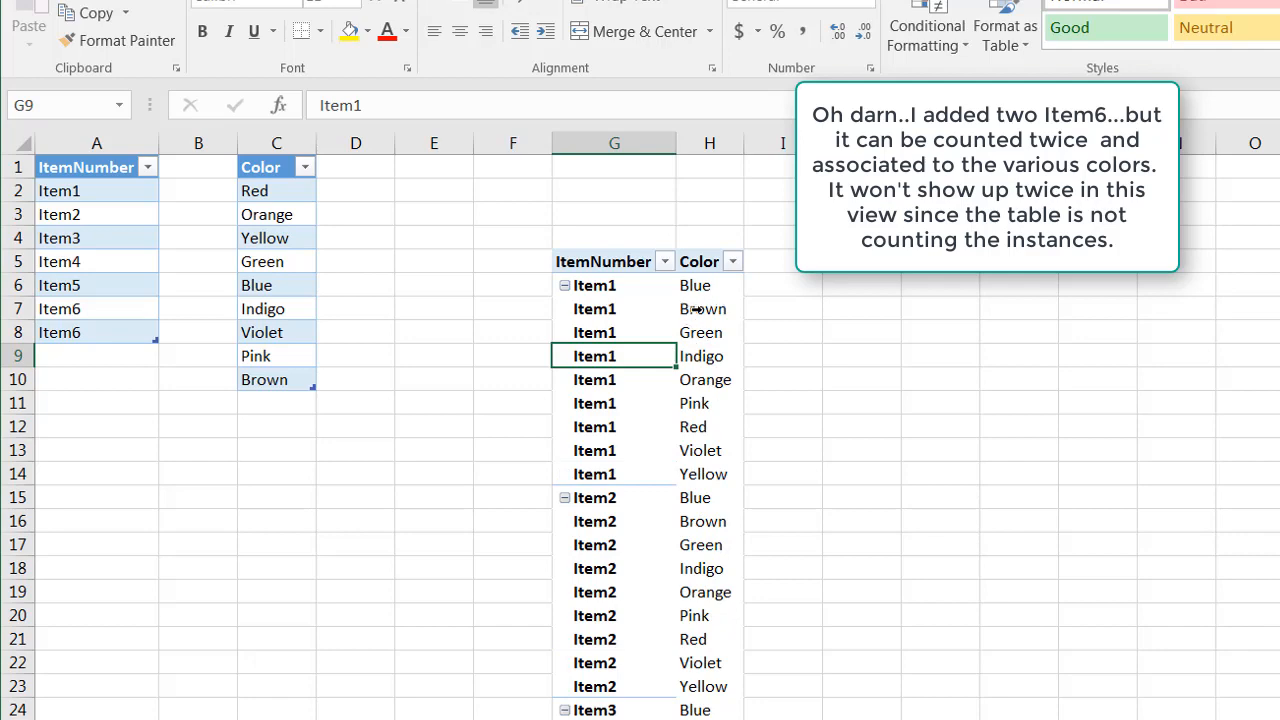
click(708, 308)
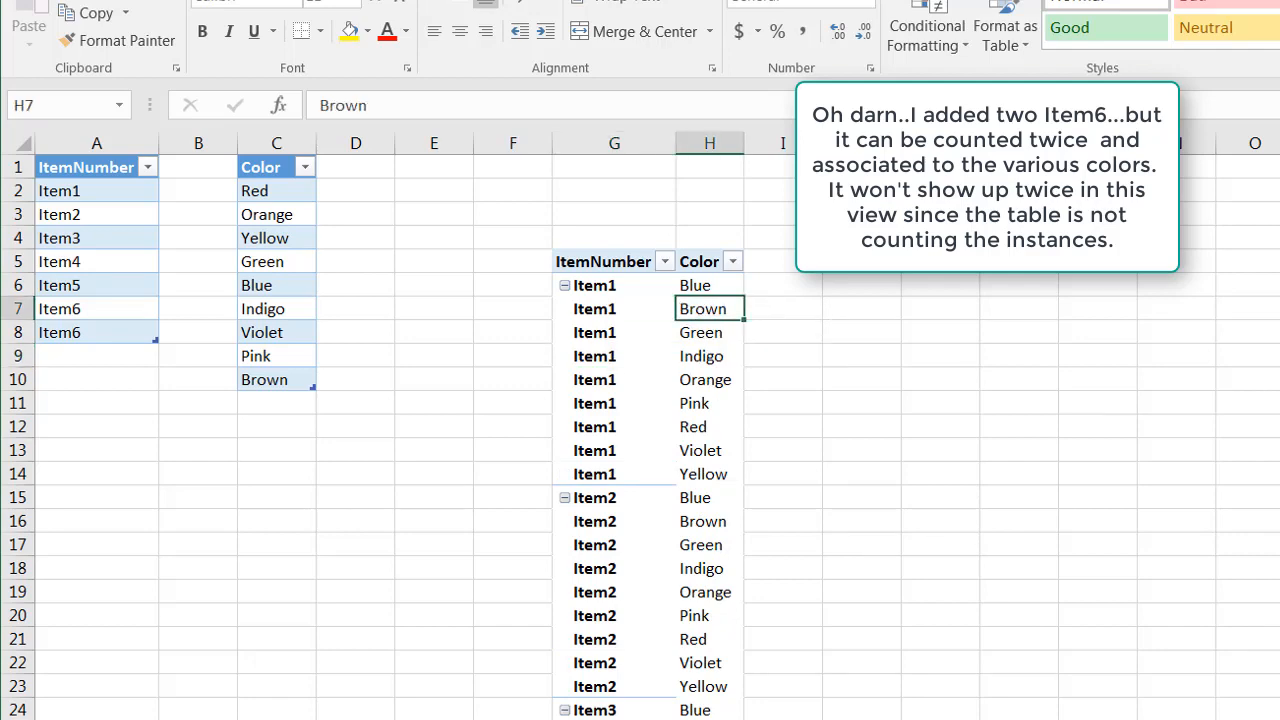
scroll(down, 3)
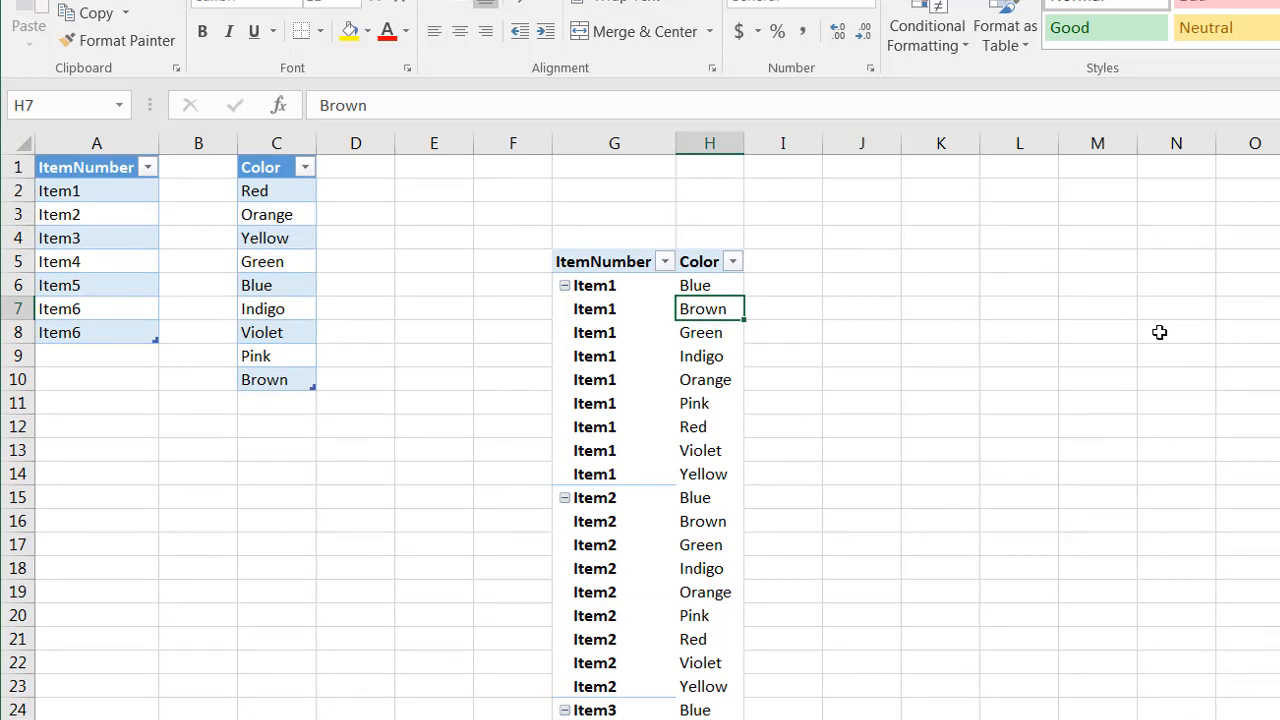
mouse_move(172, 224)
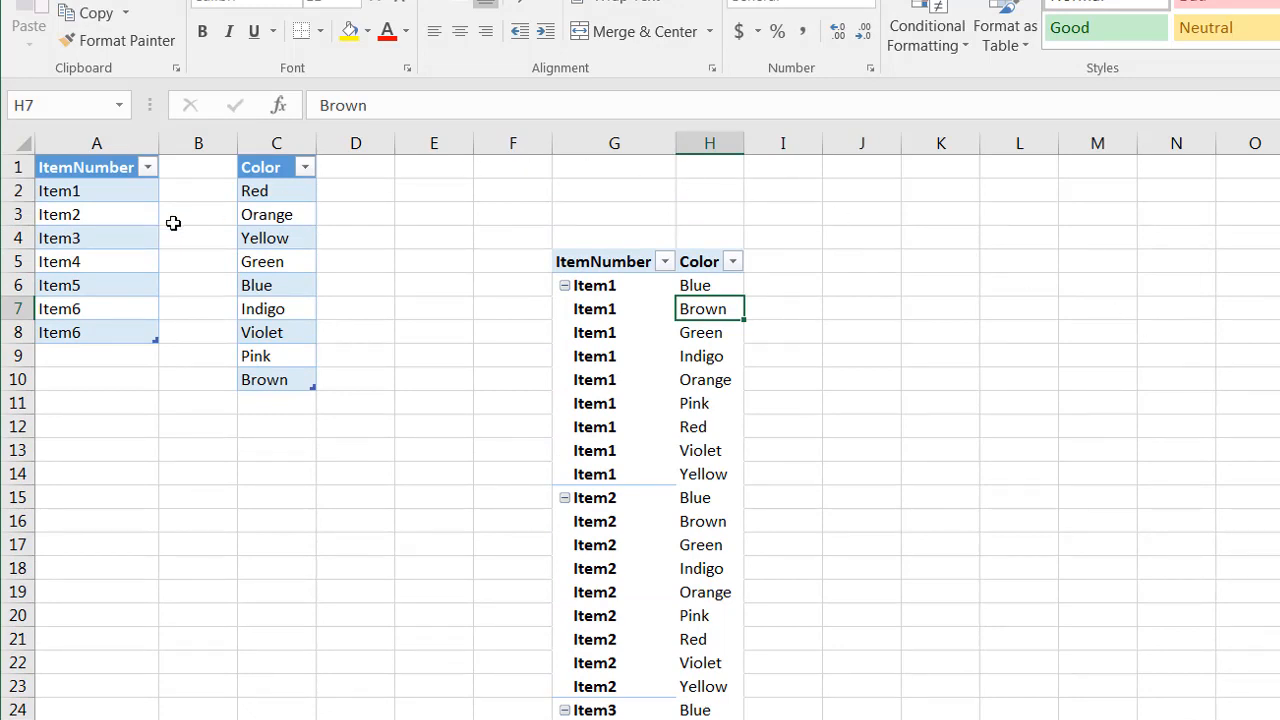
mouse_move(696, 472)
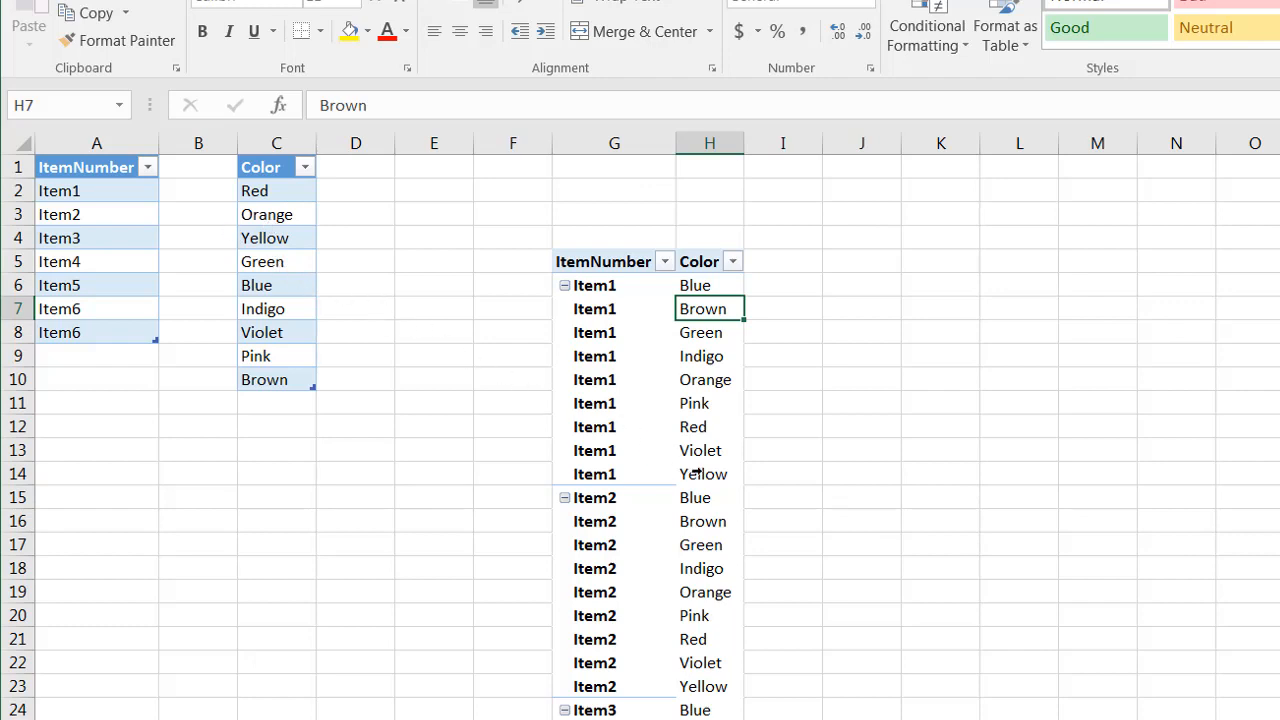